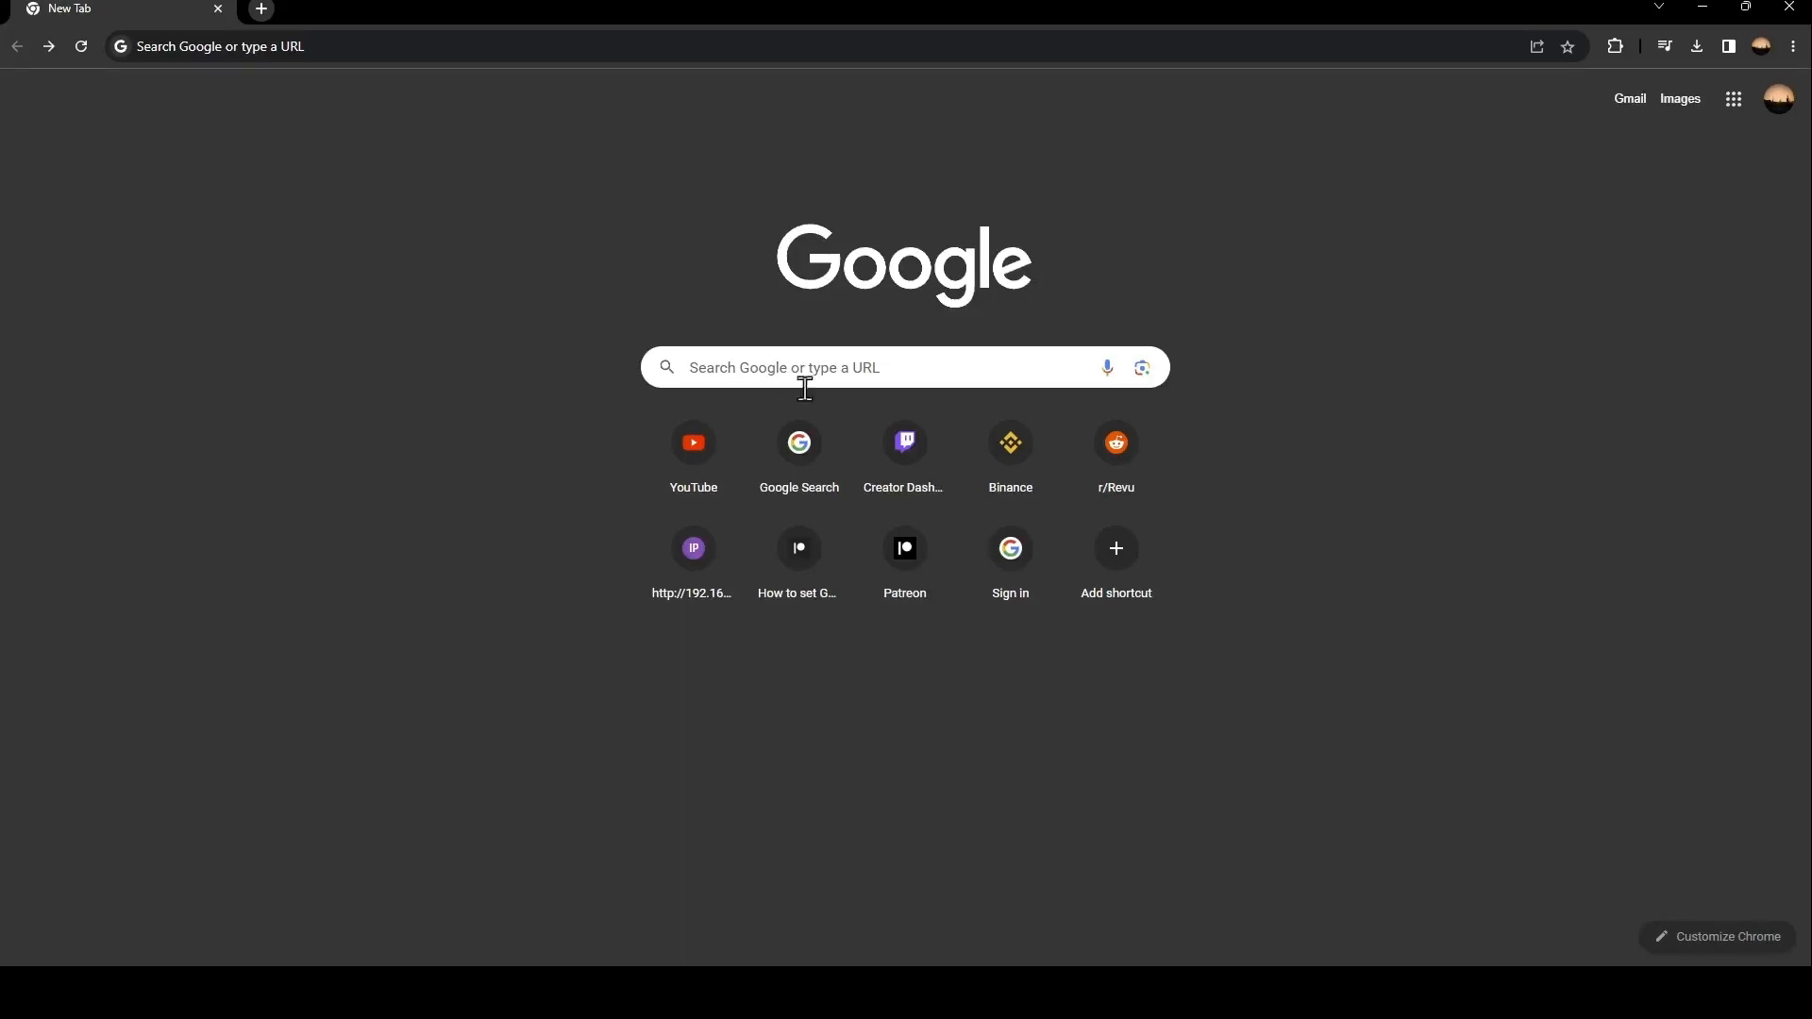
# Step: Search Google for 'google workspace' from the New Tab page
pyautogui.click(847, 367)
pyautogui.write('google workspace')
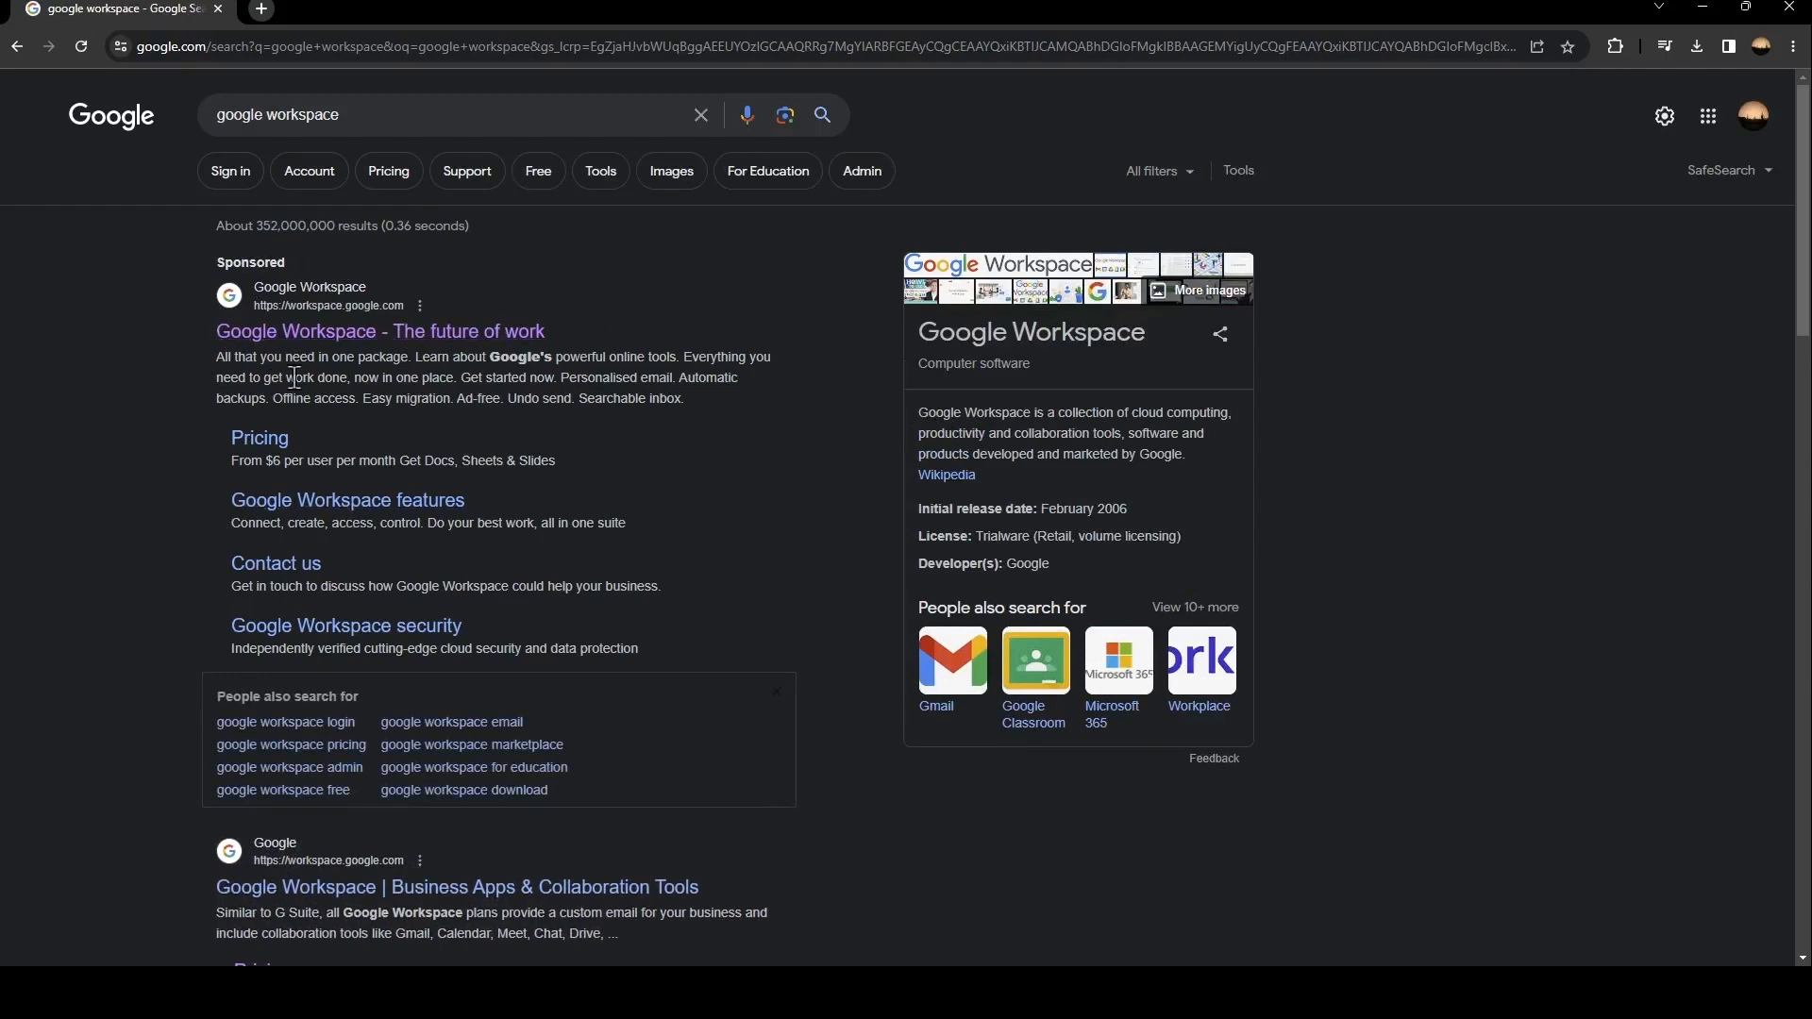
pyautogui.moveTo(237, 355)
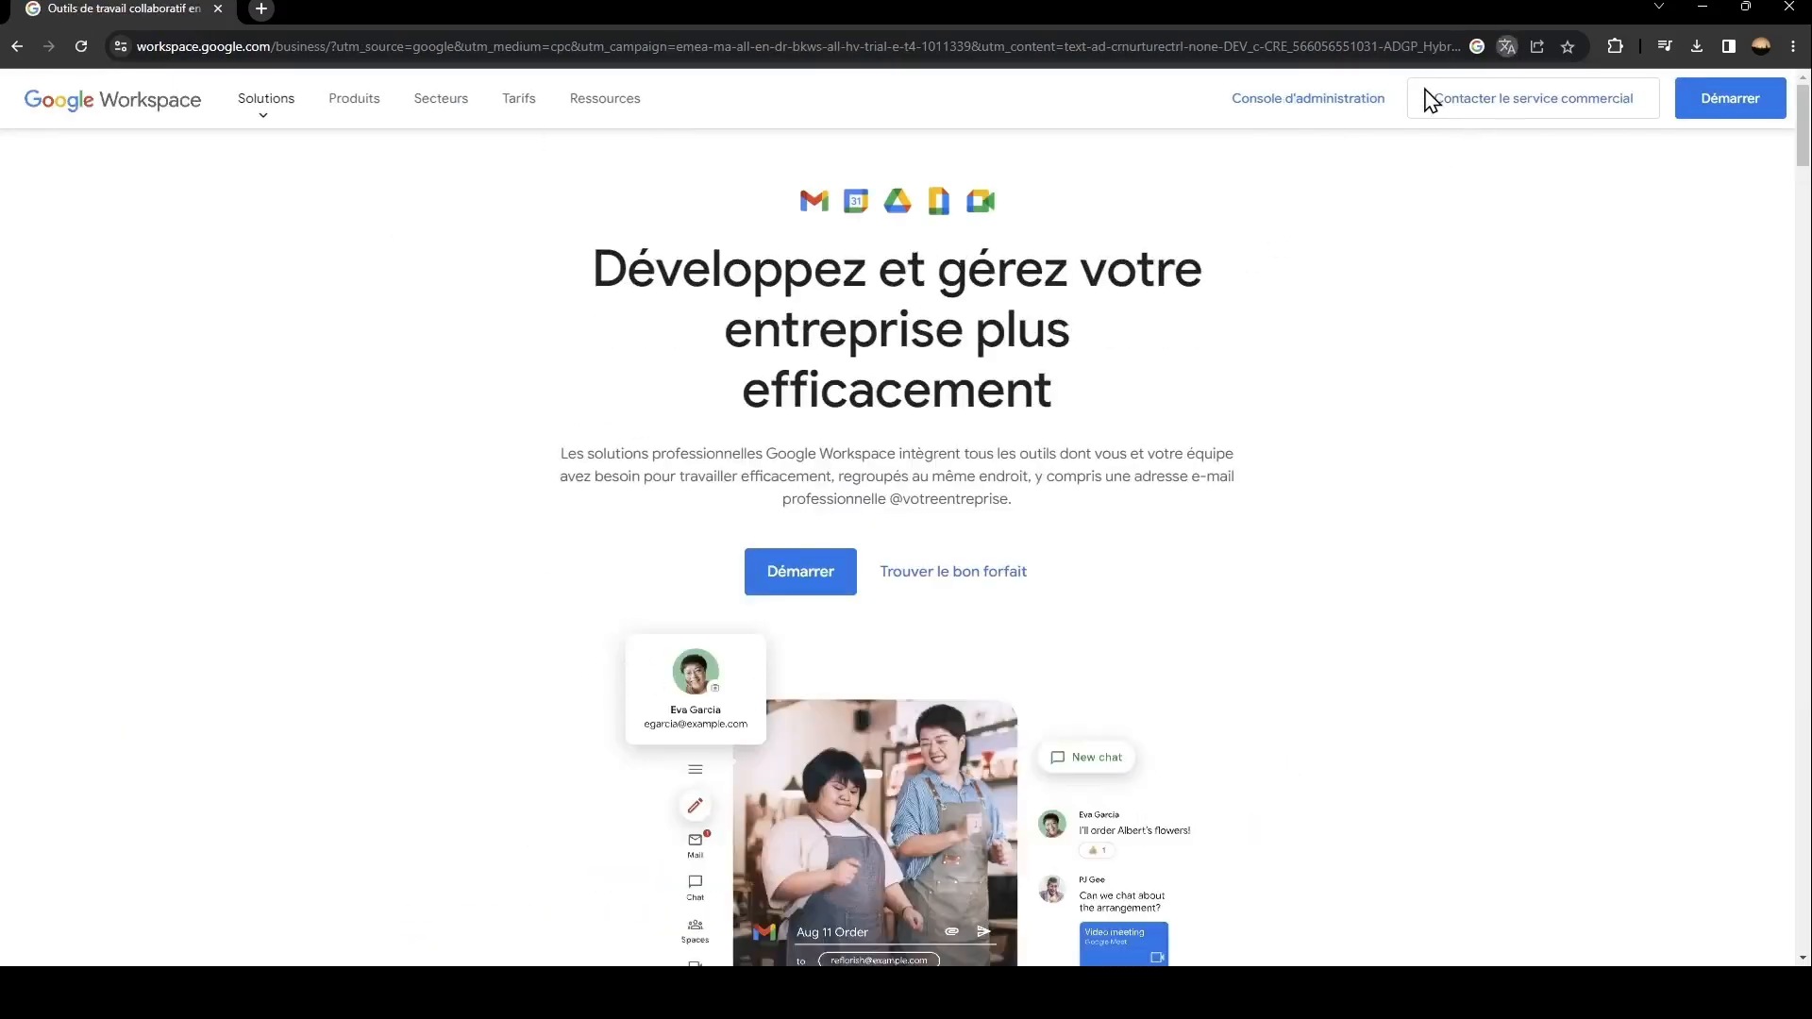
# Step: Translate the Workspace landing page to English and open the sign-up form
pyautogui.click(1505, 45)
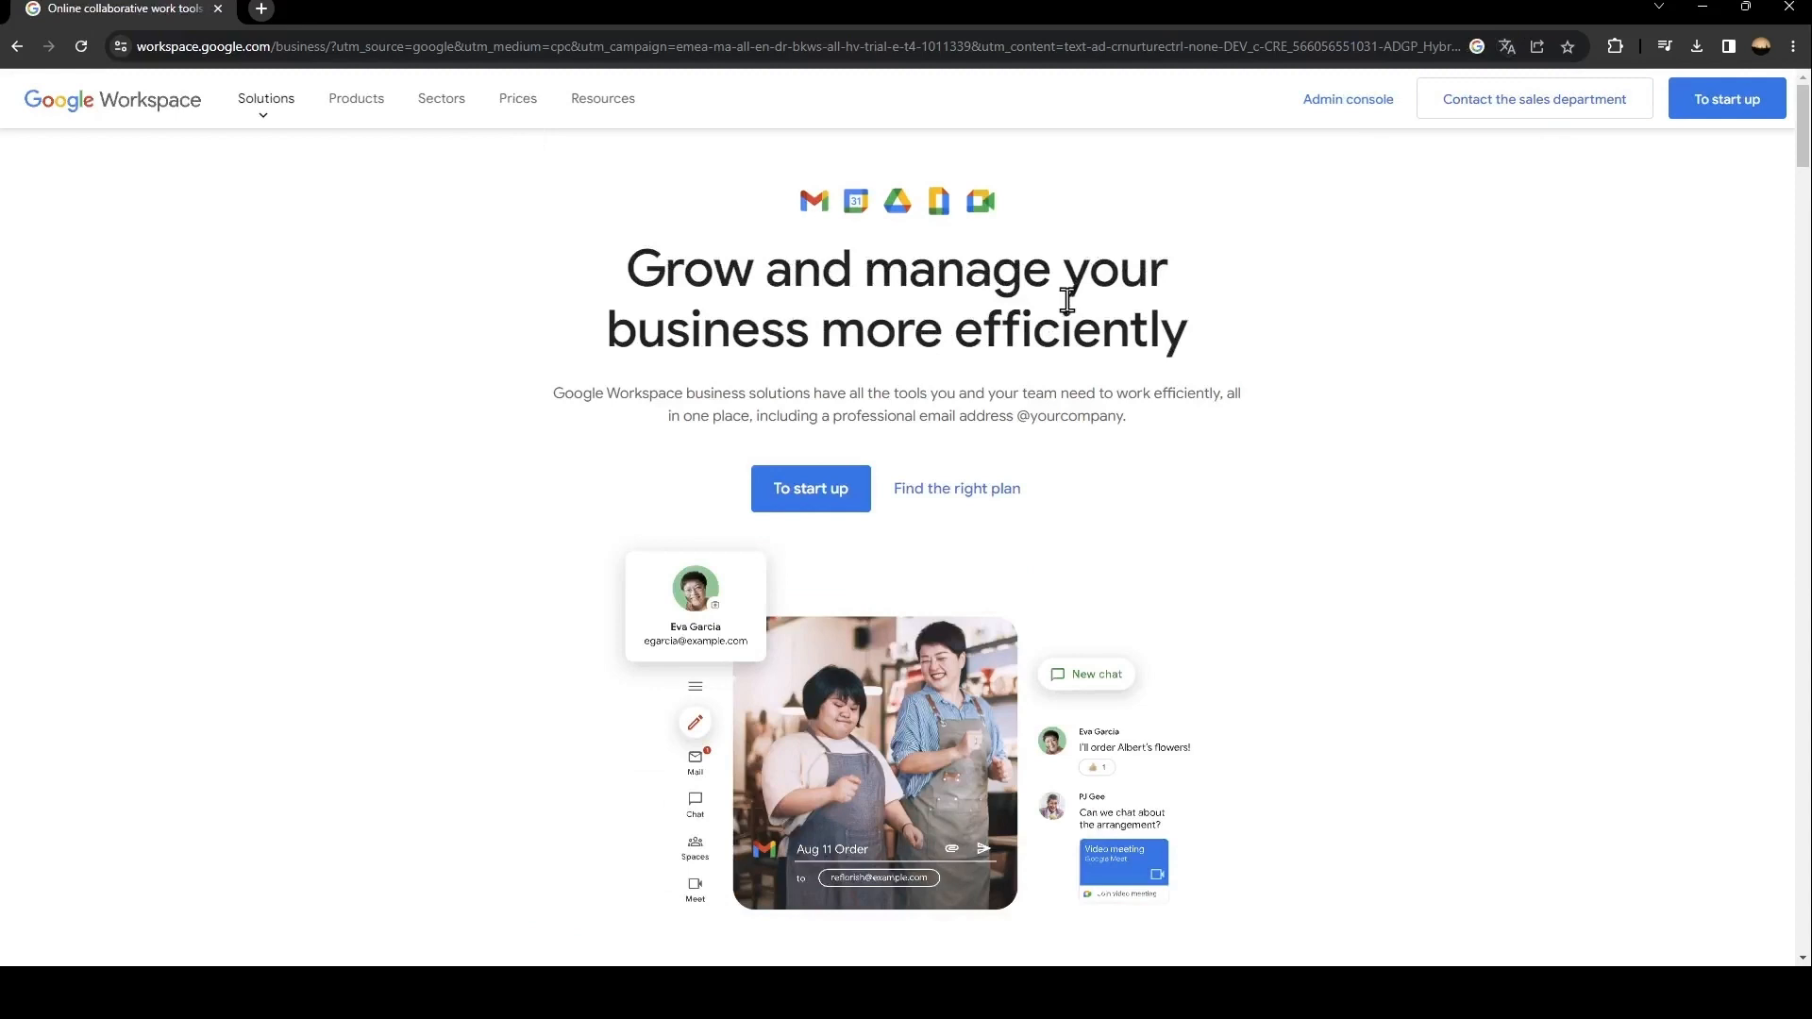
pyautogui.moveTo(927, 644)
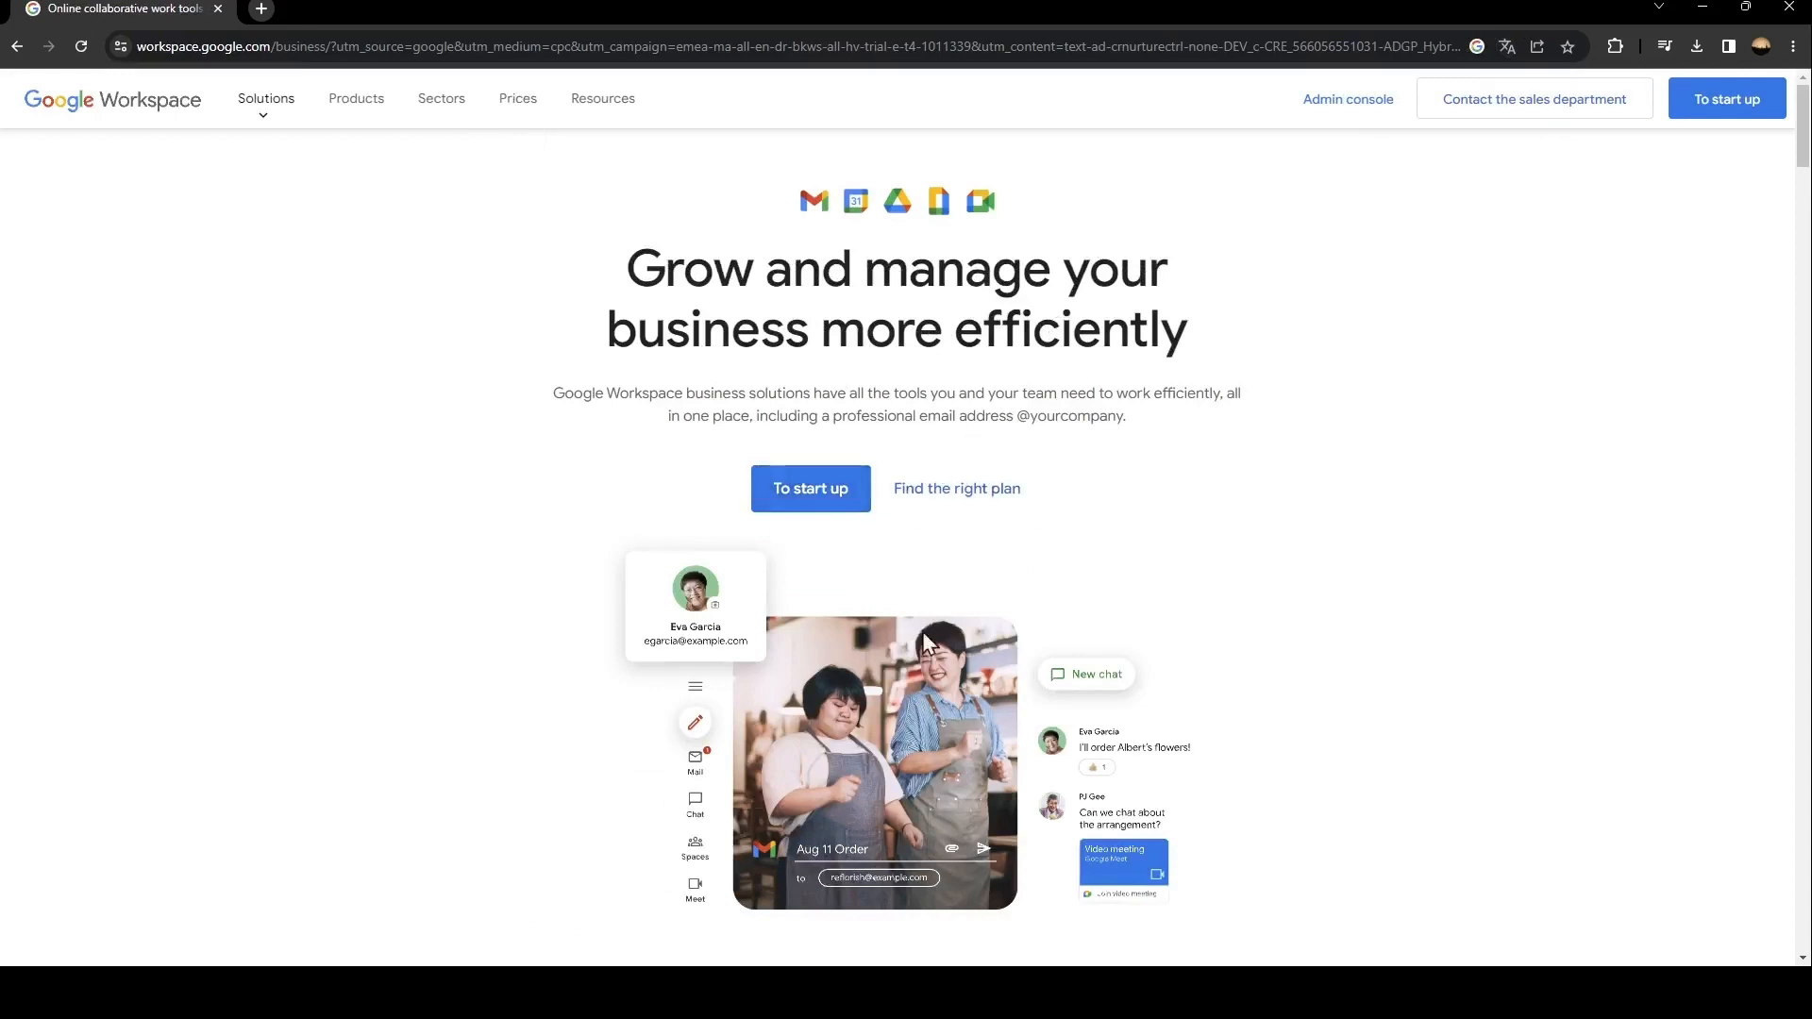
pyautogui.moveTo(1374, 515)
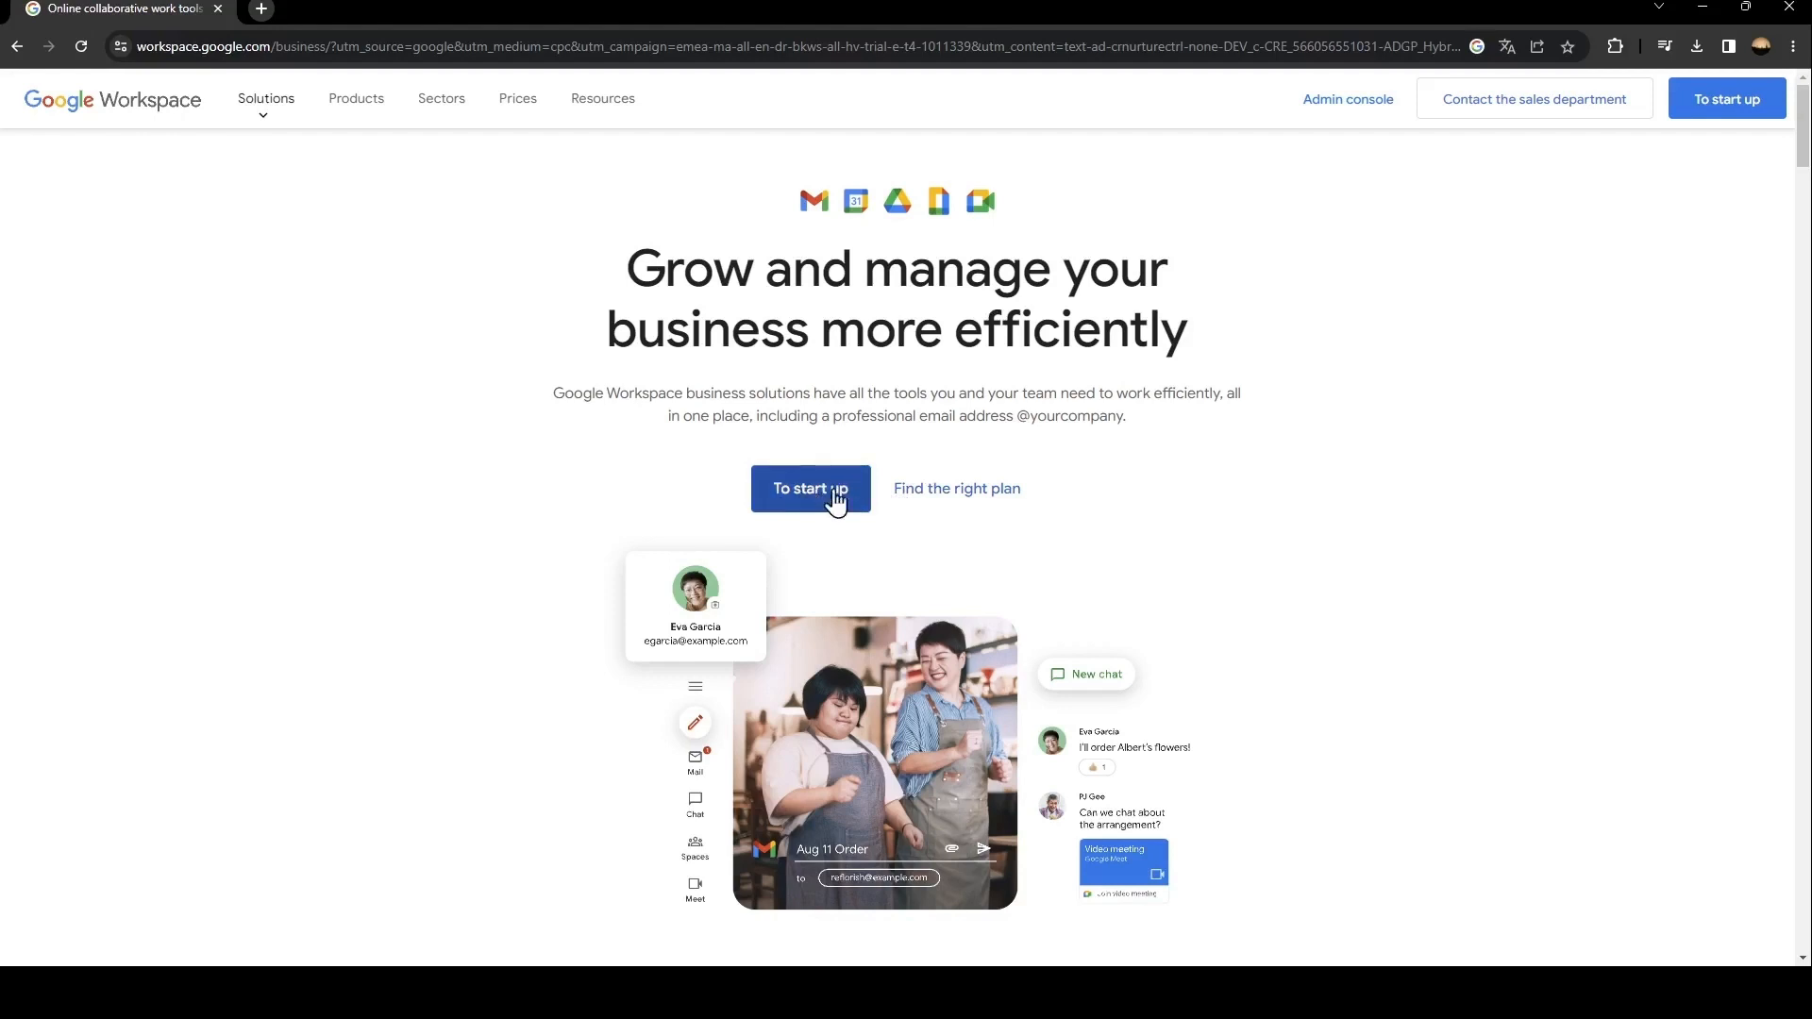
pyautogui.click(811, 489)
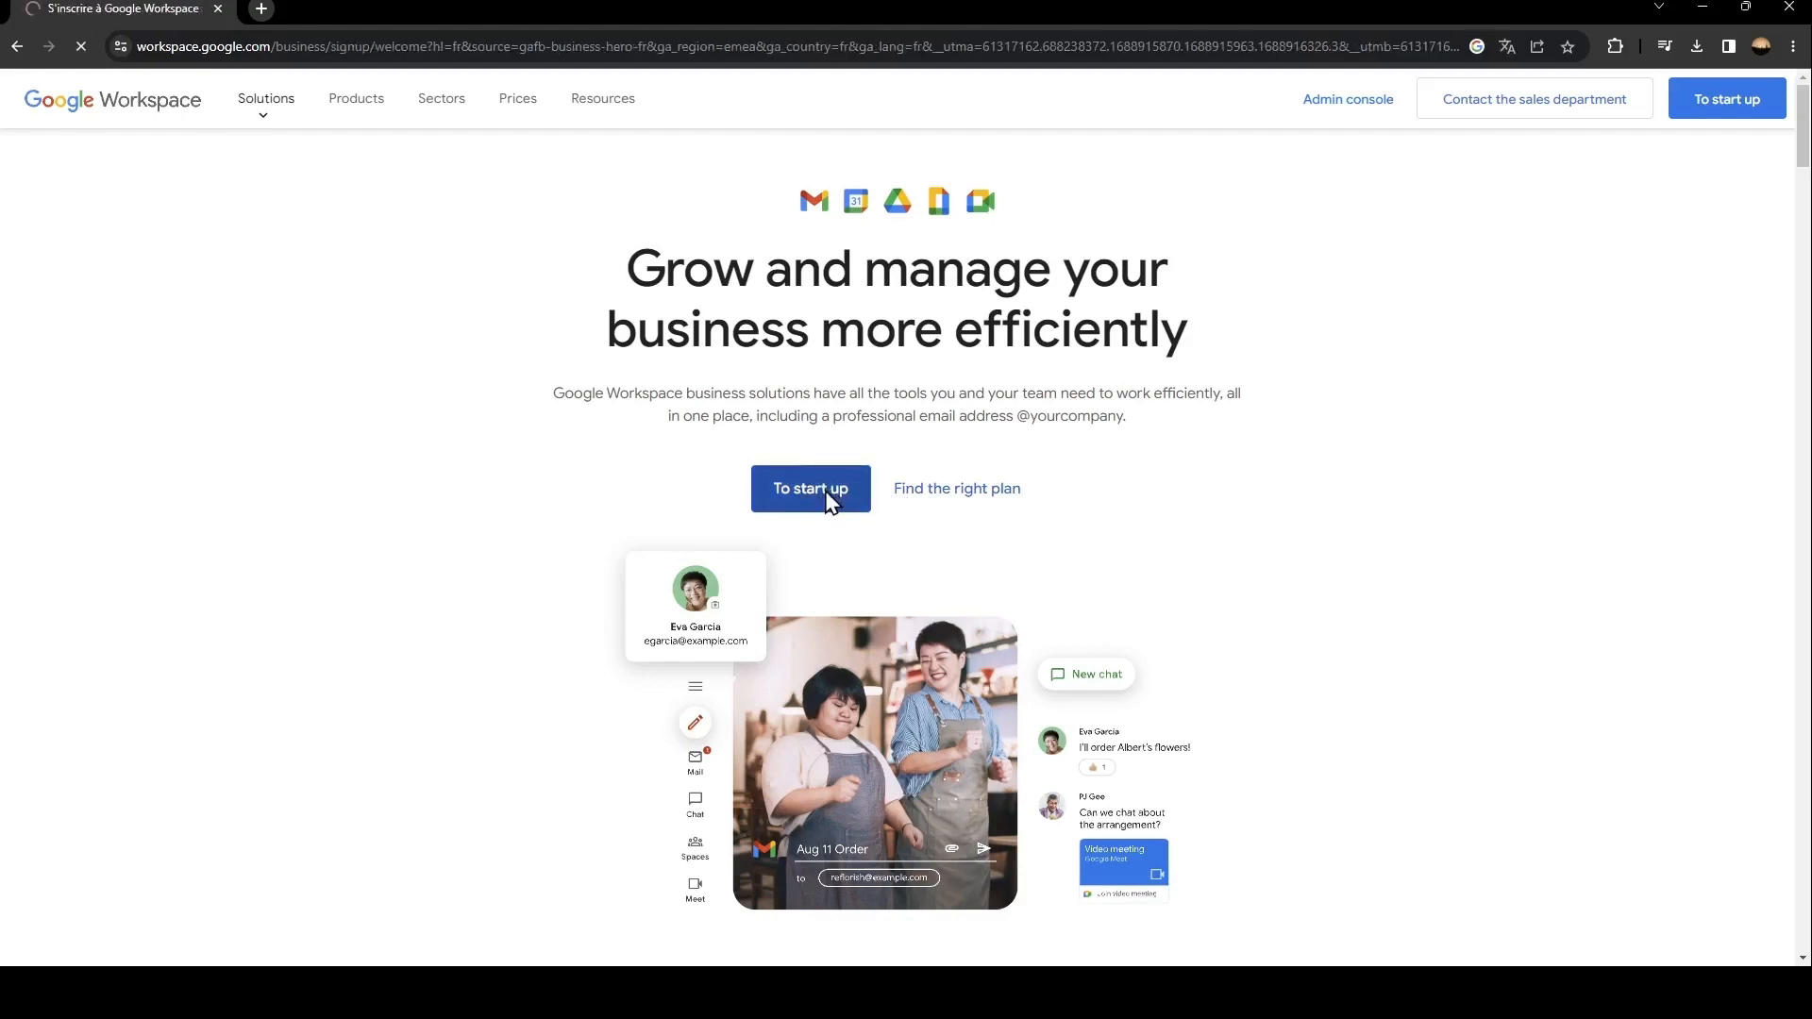
pyautogui.click(810, 488)
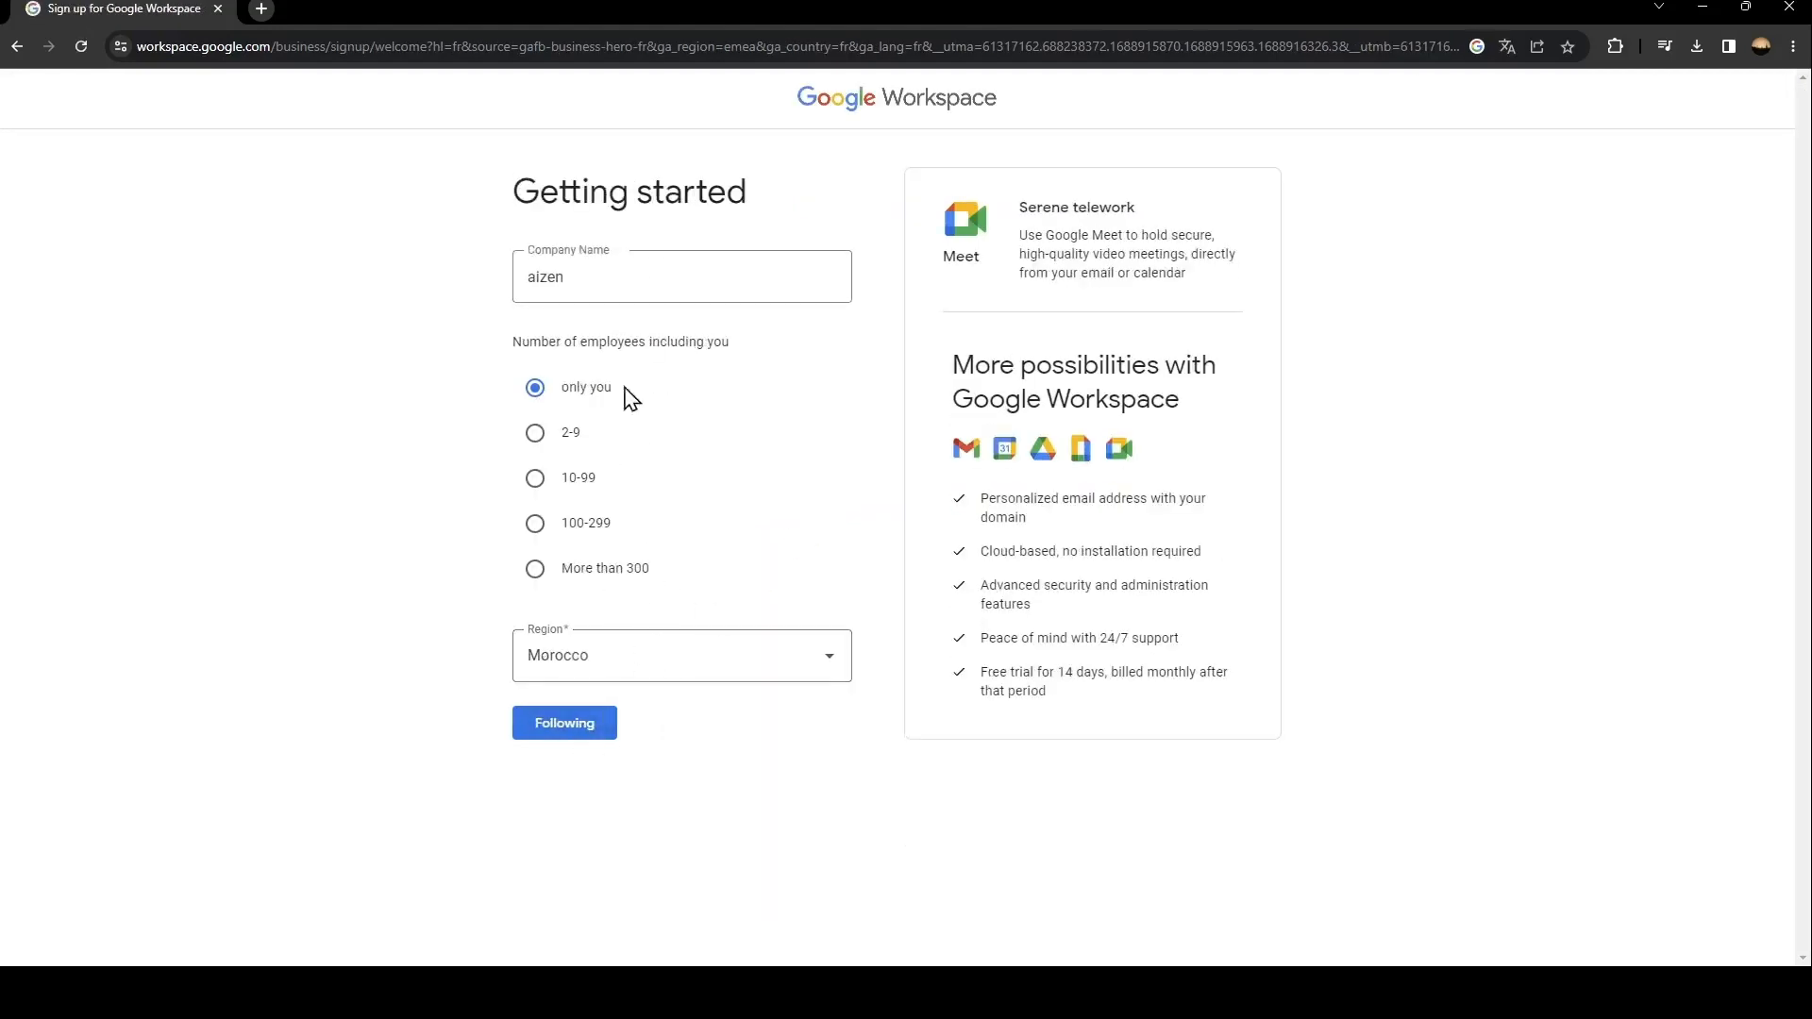
pyautogui.moveTo(633, 669)
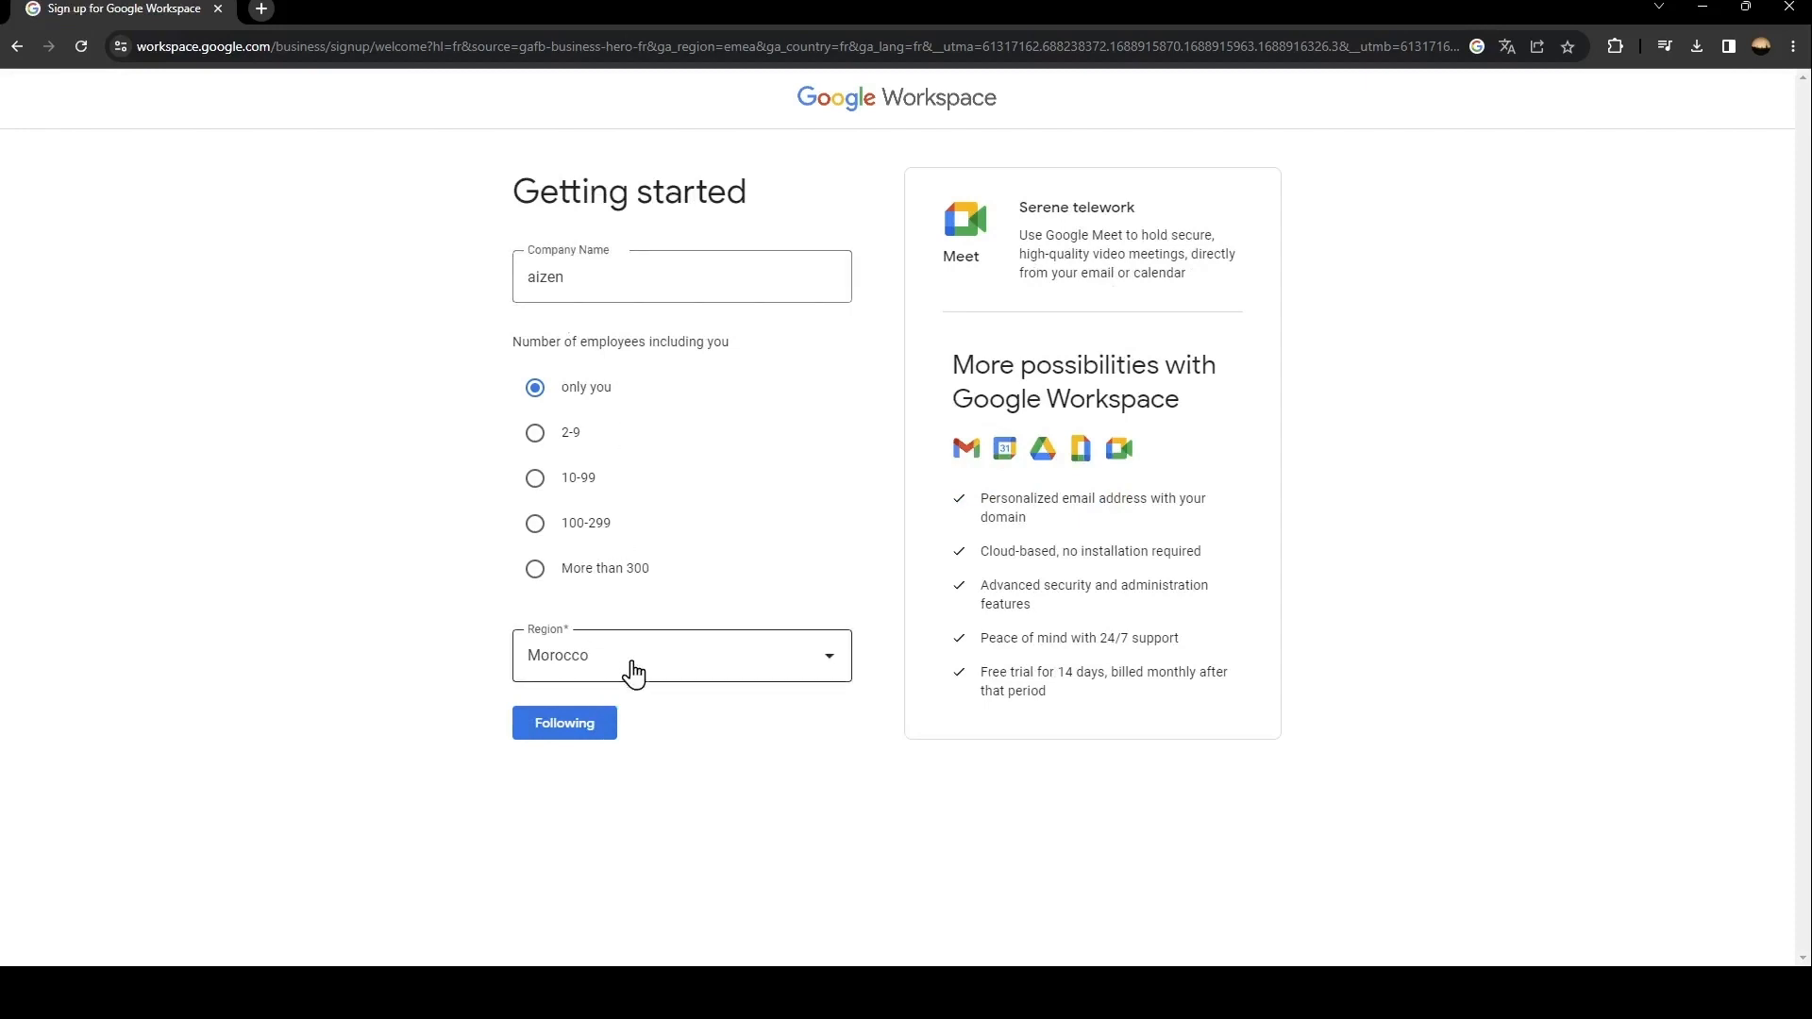
pyautogui.moveTo(753, 416)
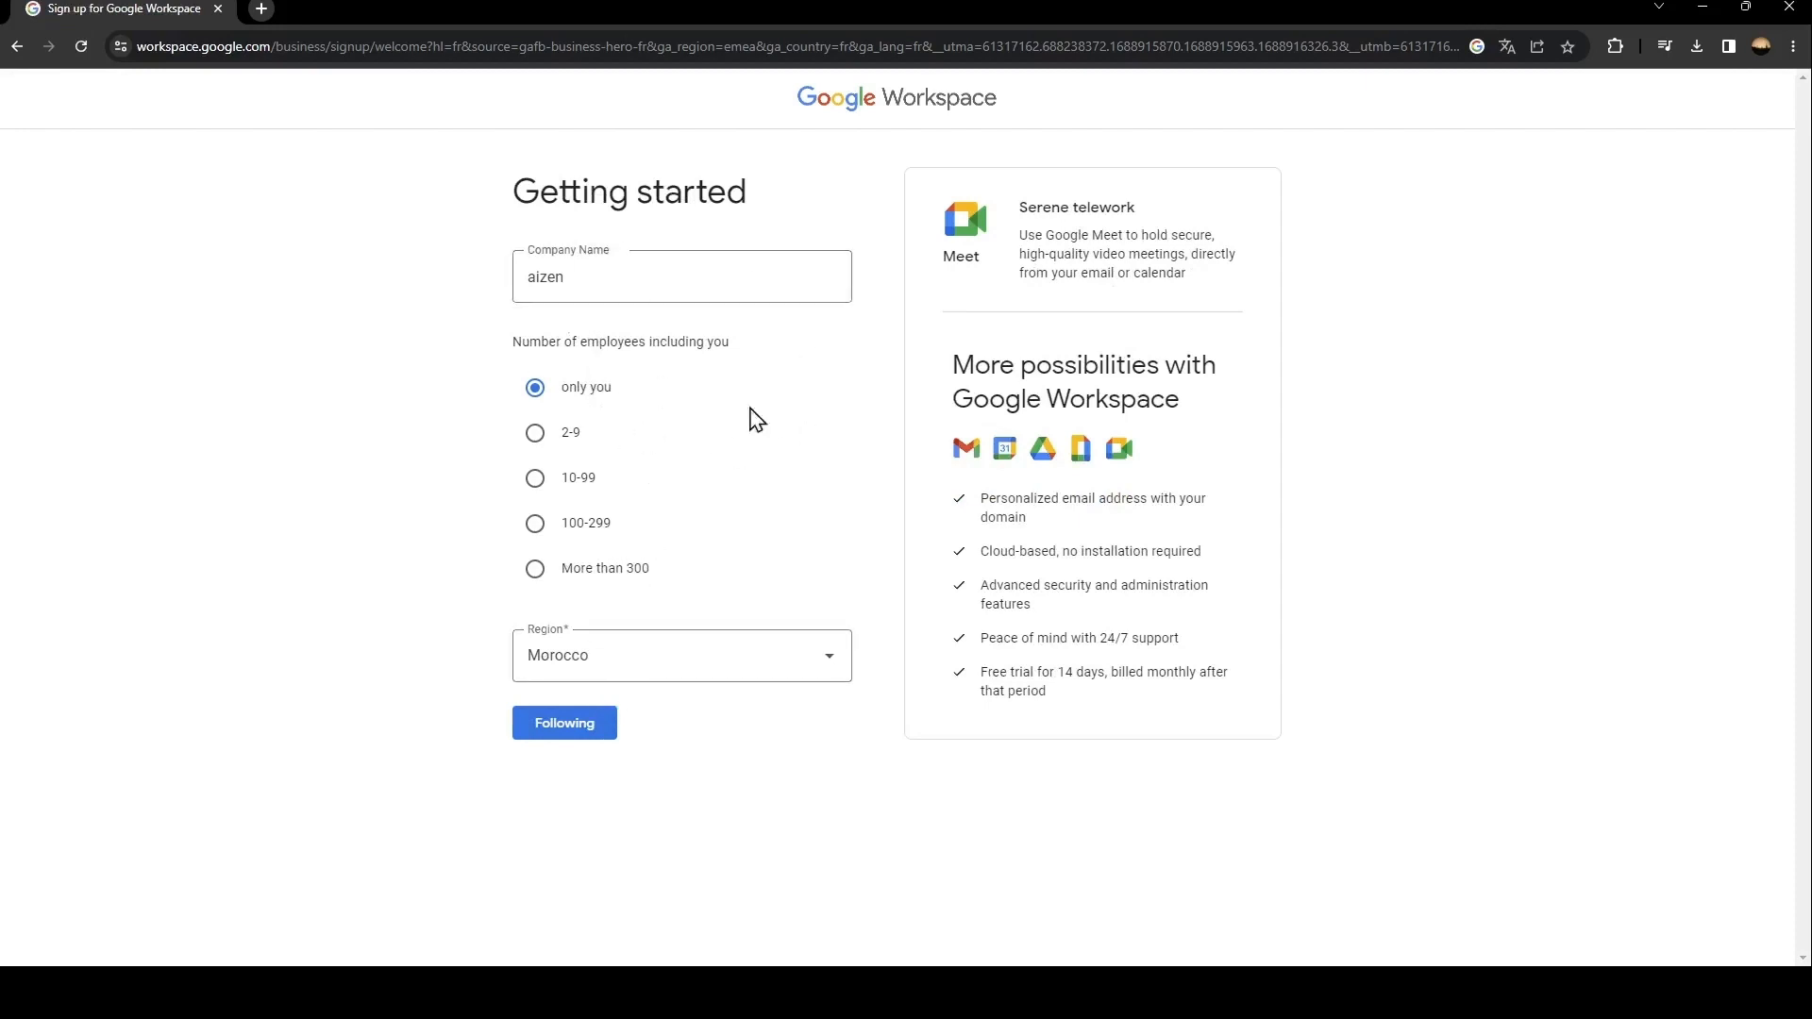
pyautogui.moveTo(17, 51)
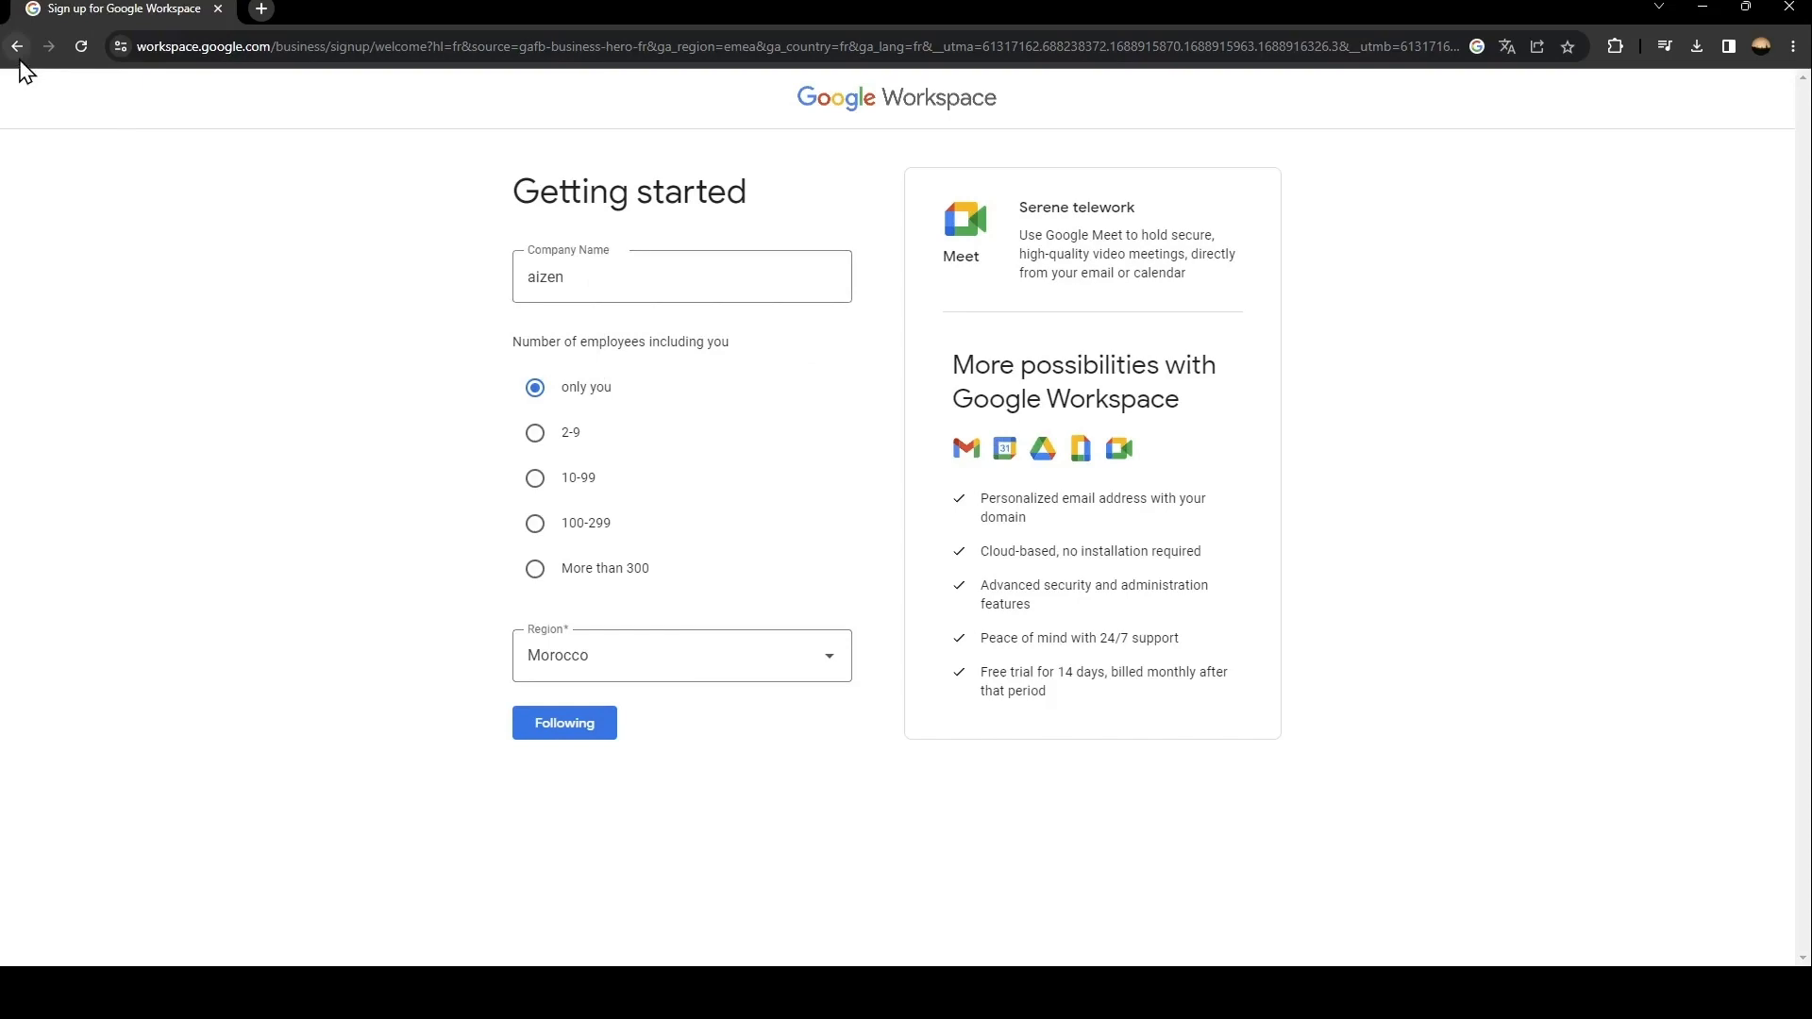
# Step: Return to the Workspace business page and scroll to the plan comparison
pyautogui.click(16, 47)
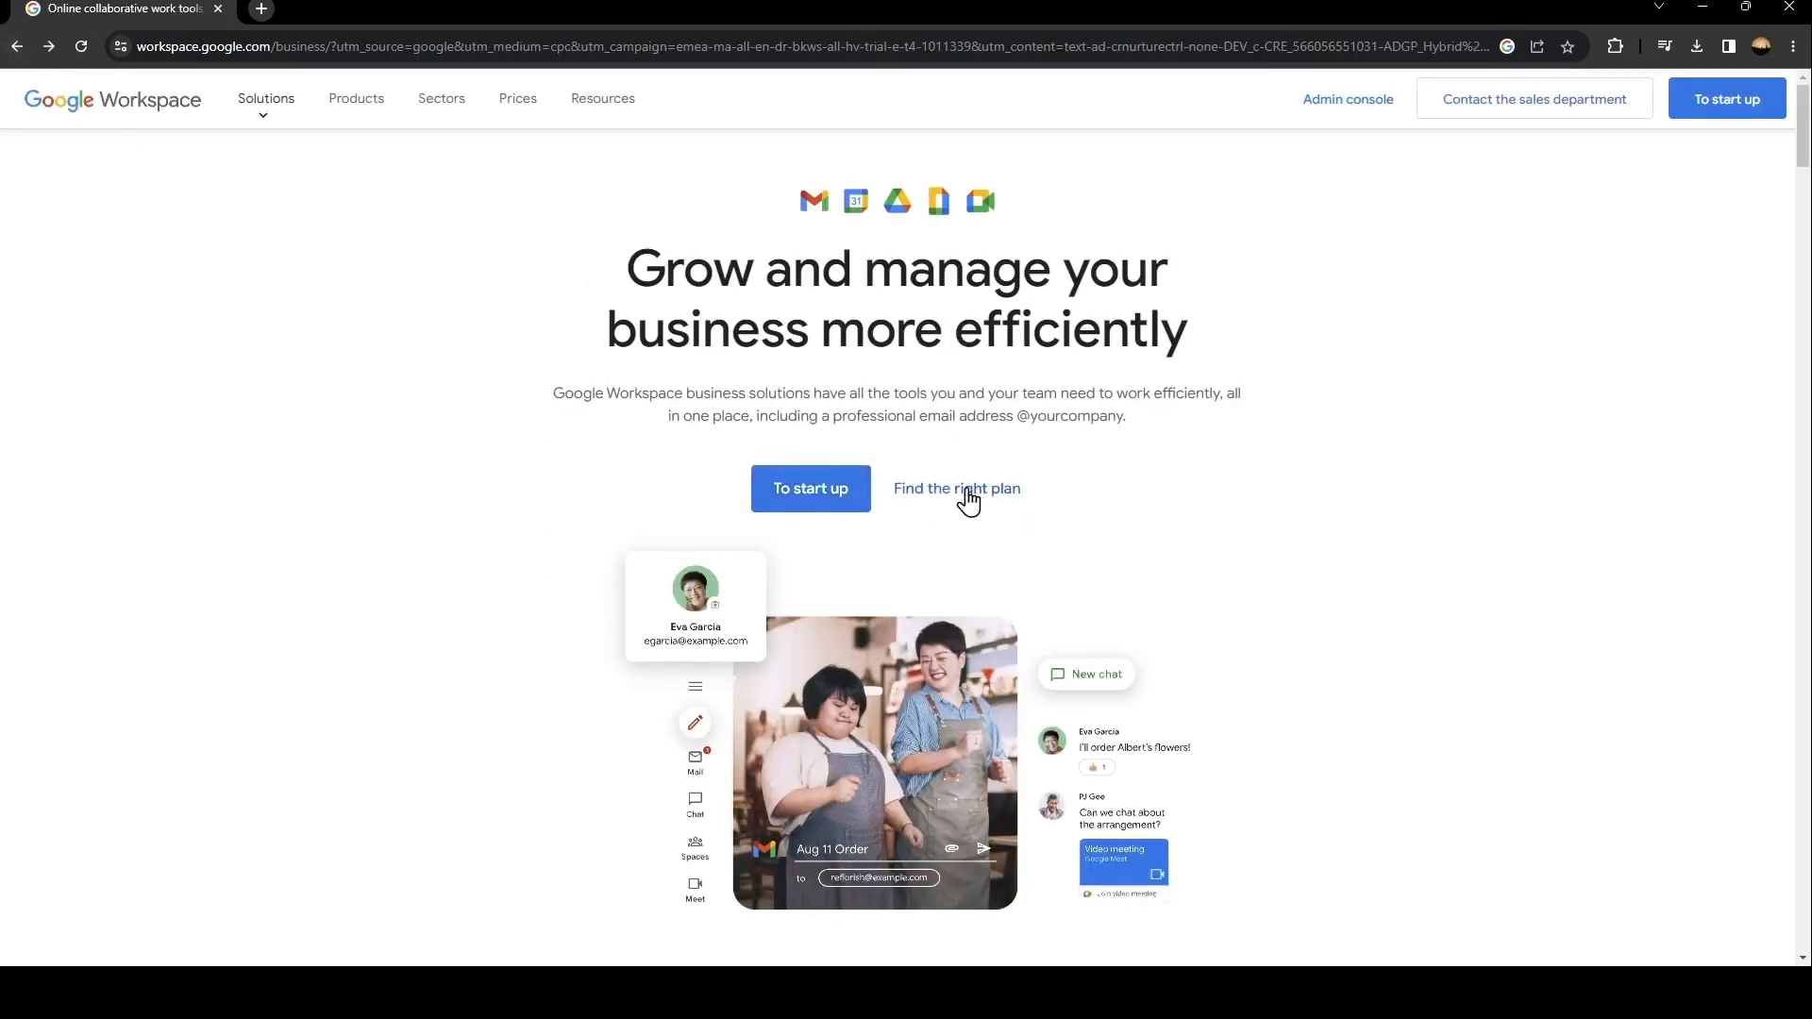
pyautogui.scroll(-3)
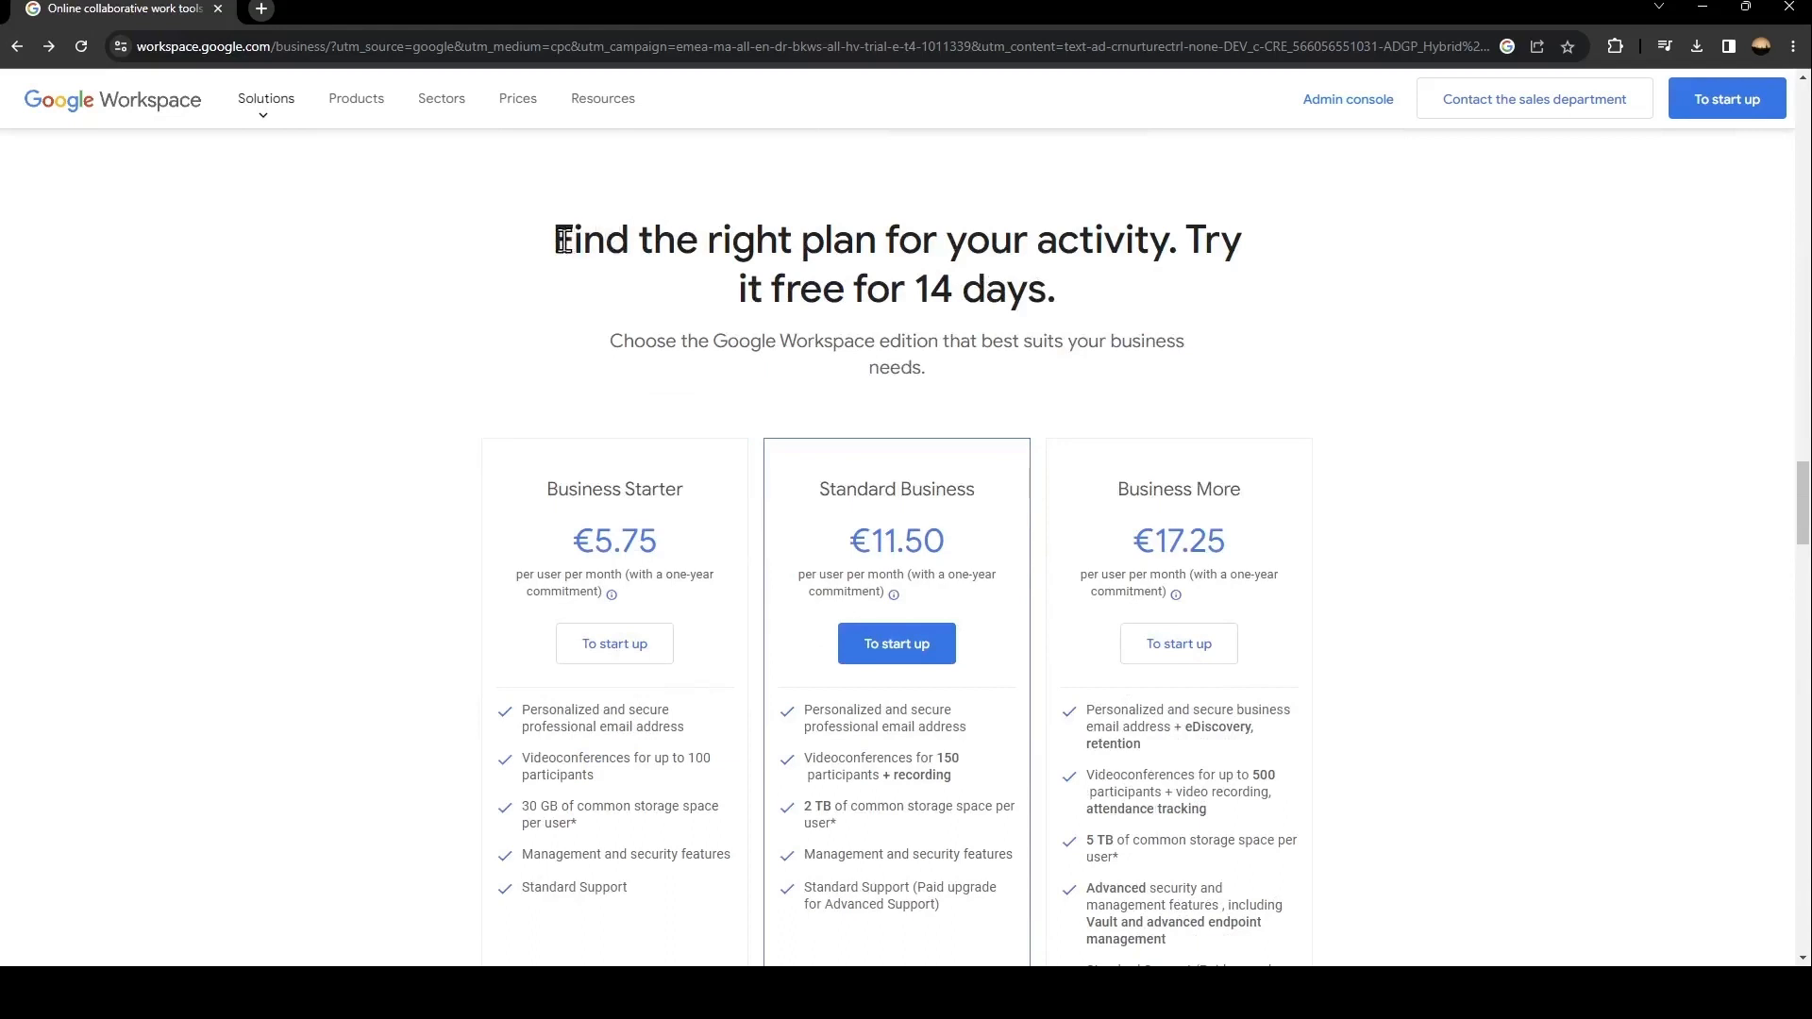
pyautogui.moveTo(558, 239); pyautogui.dragTo(1054, 289)
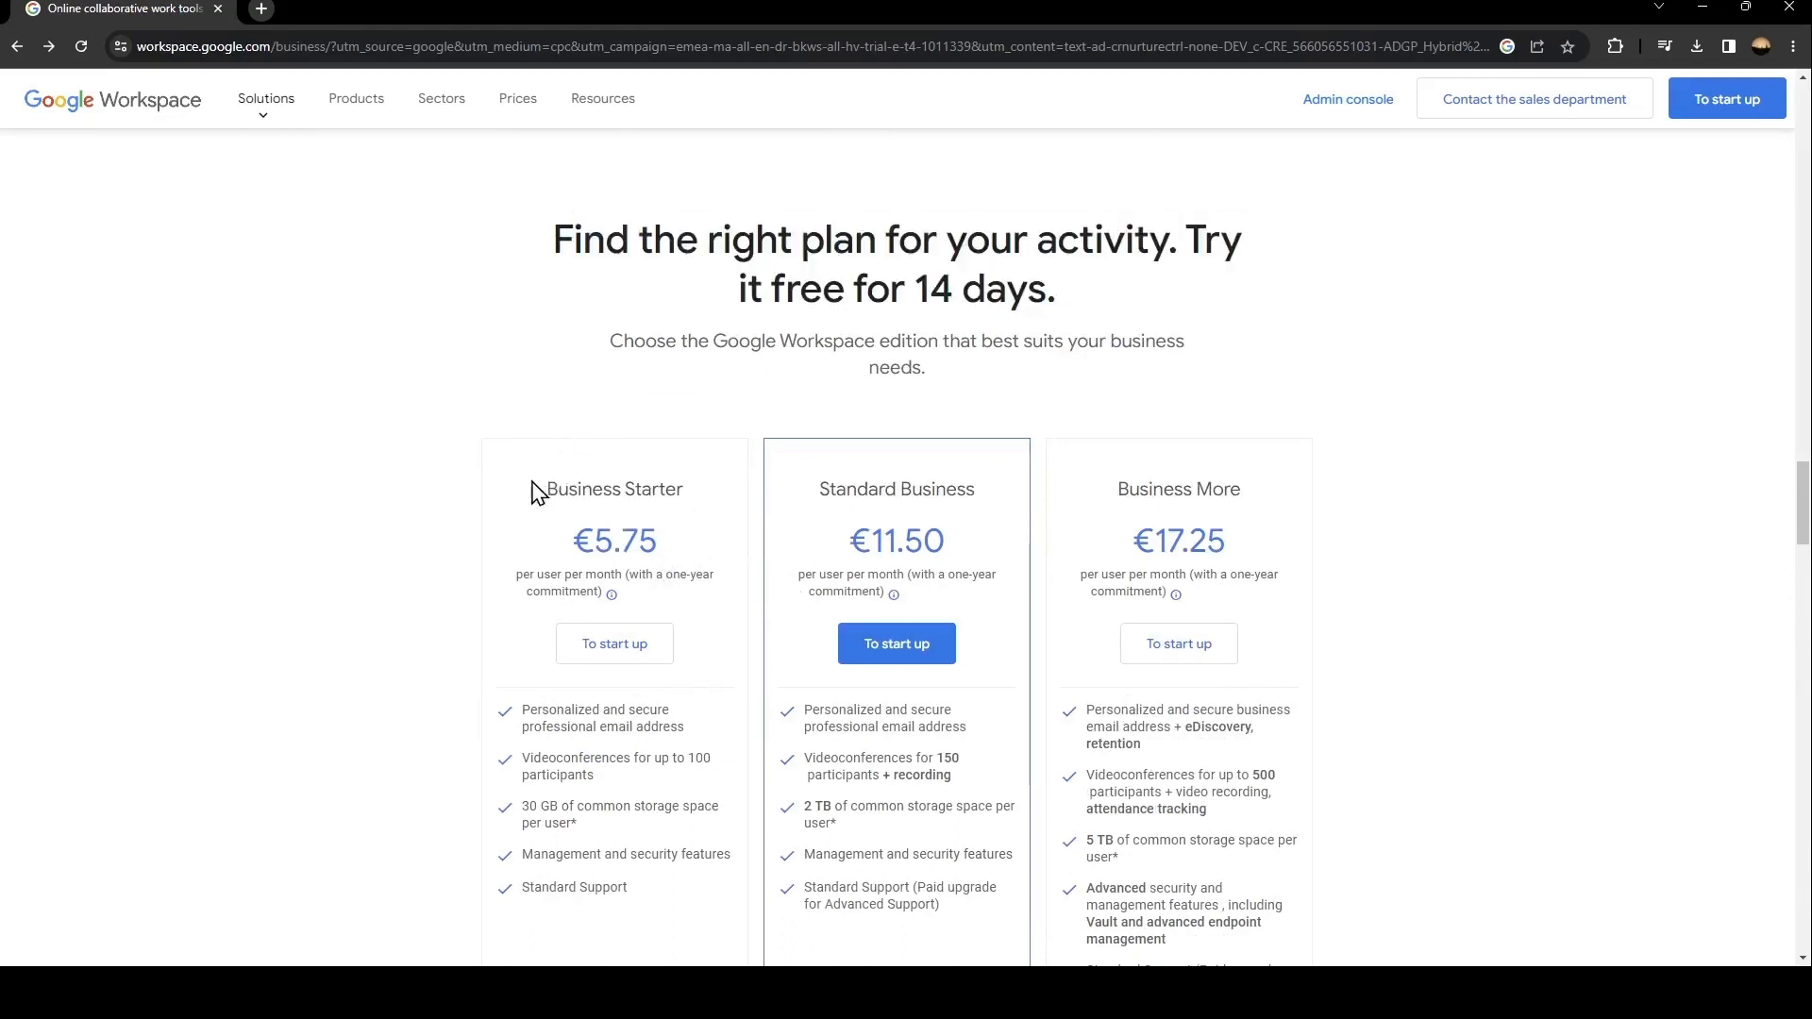
pyautogui.moveTo(686, 515)
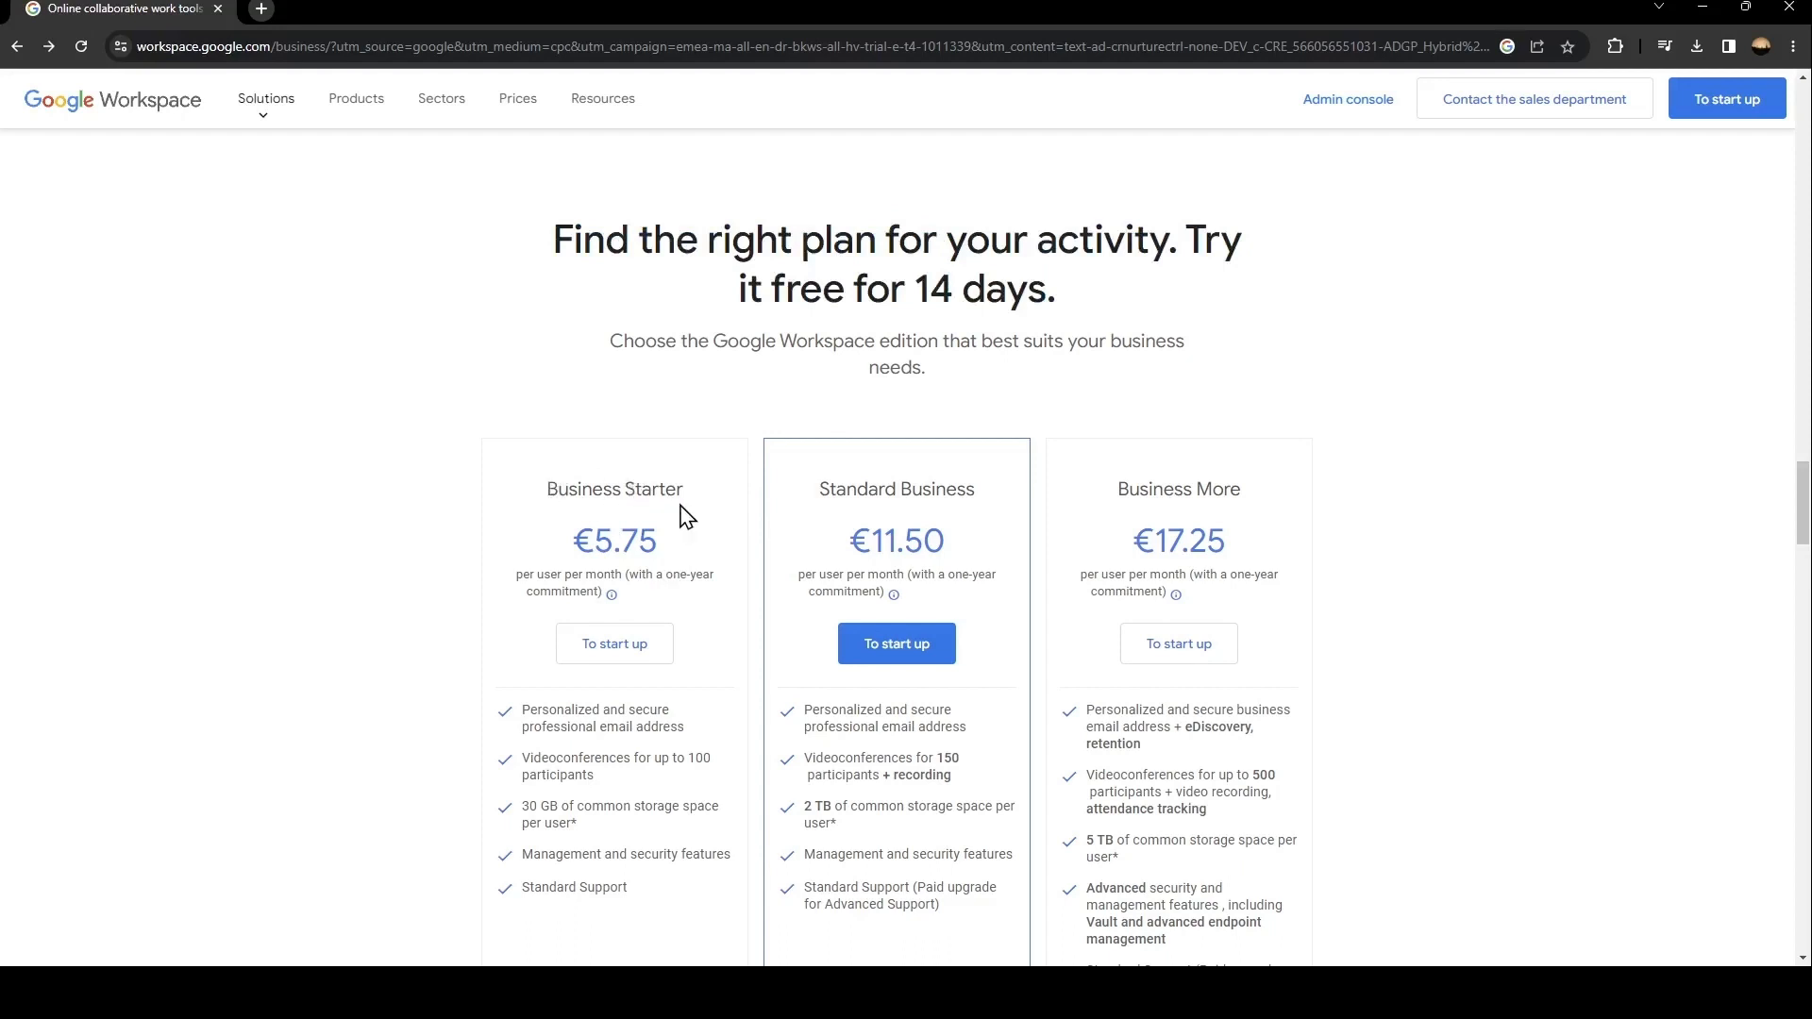
pyautogui.moveTo(727, 581)
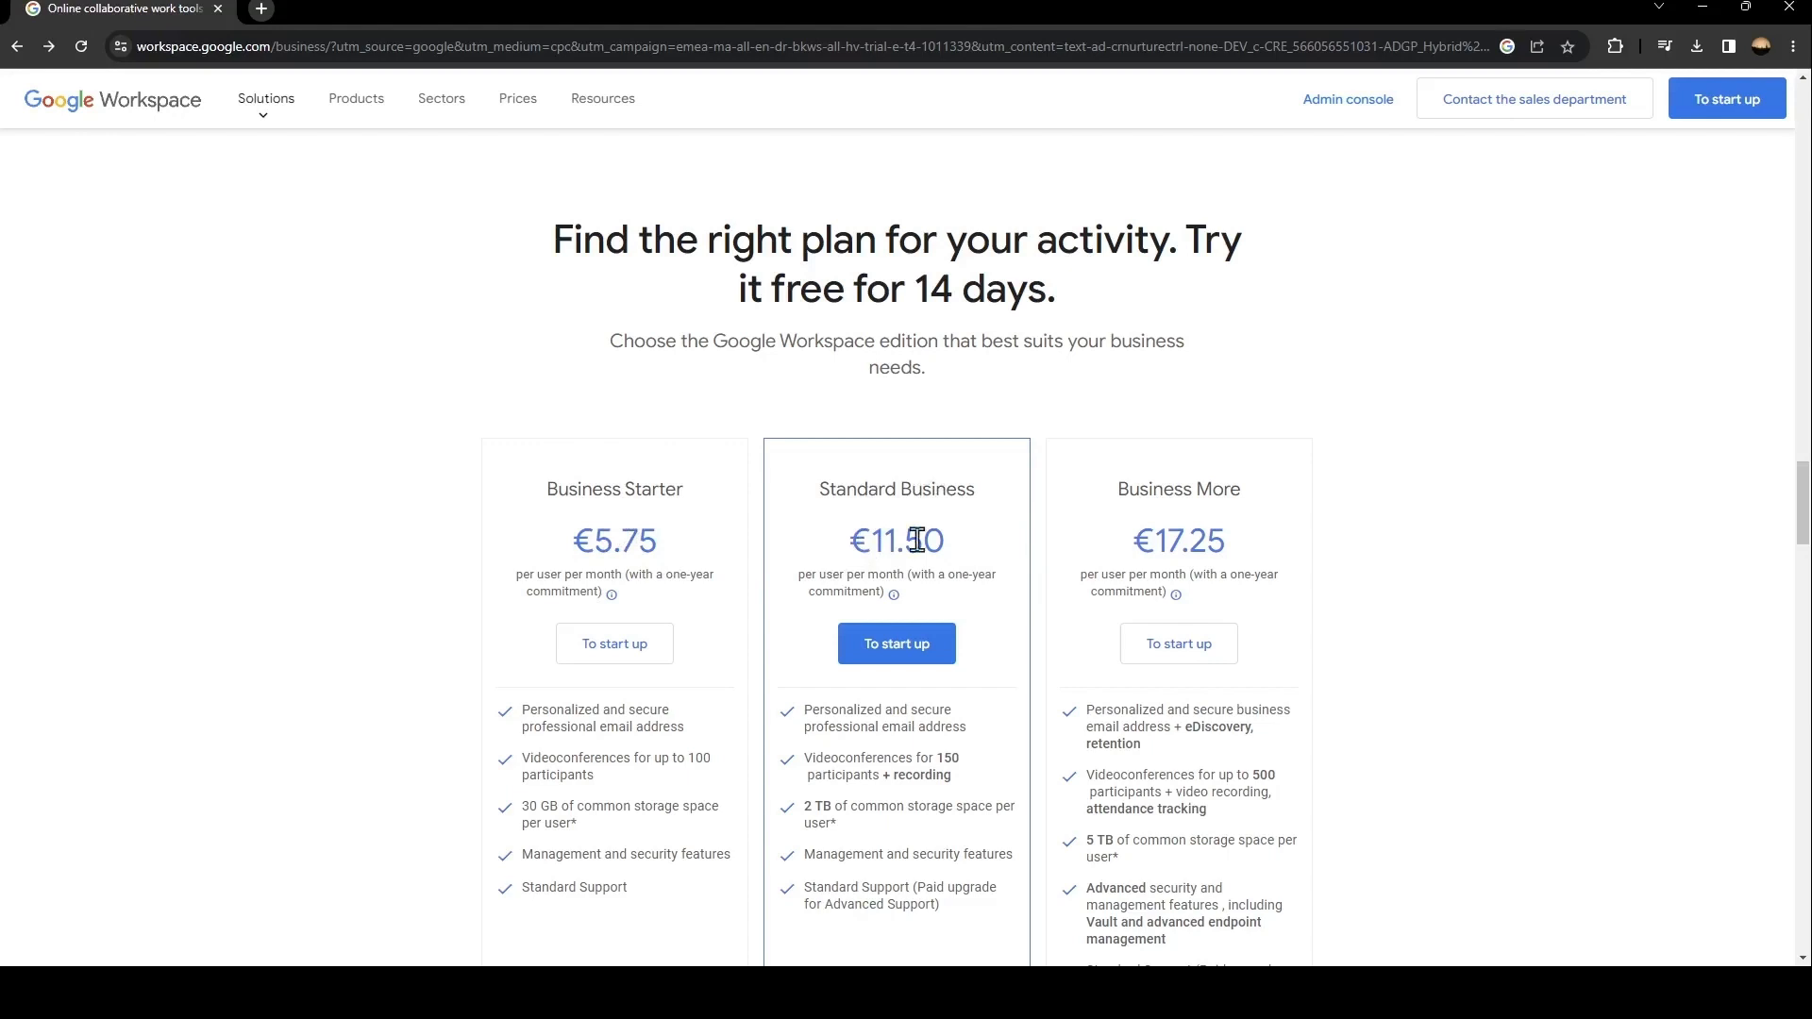
pyautogui.moveTo(1176, 497)
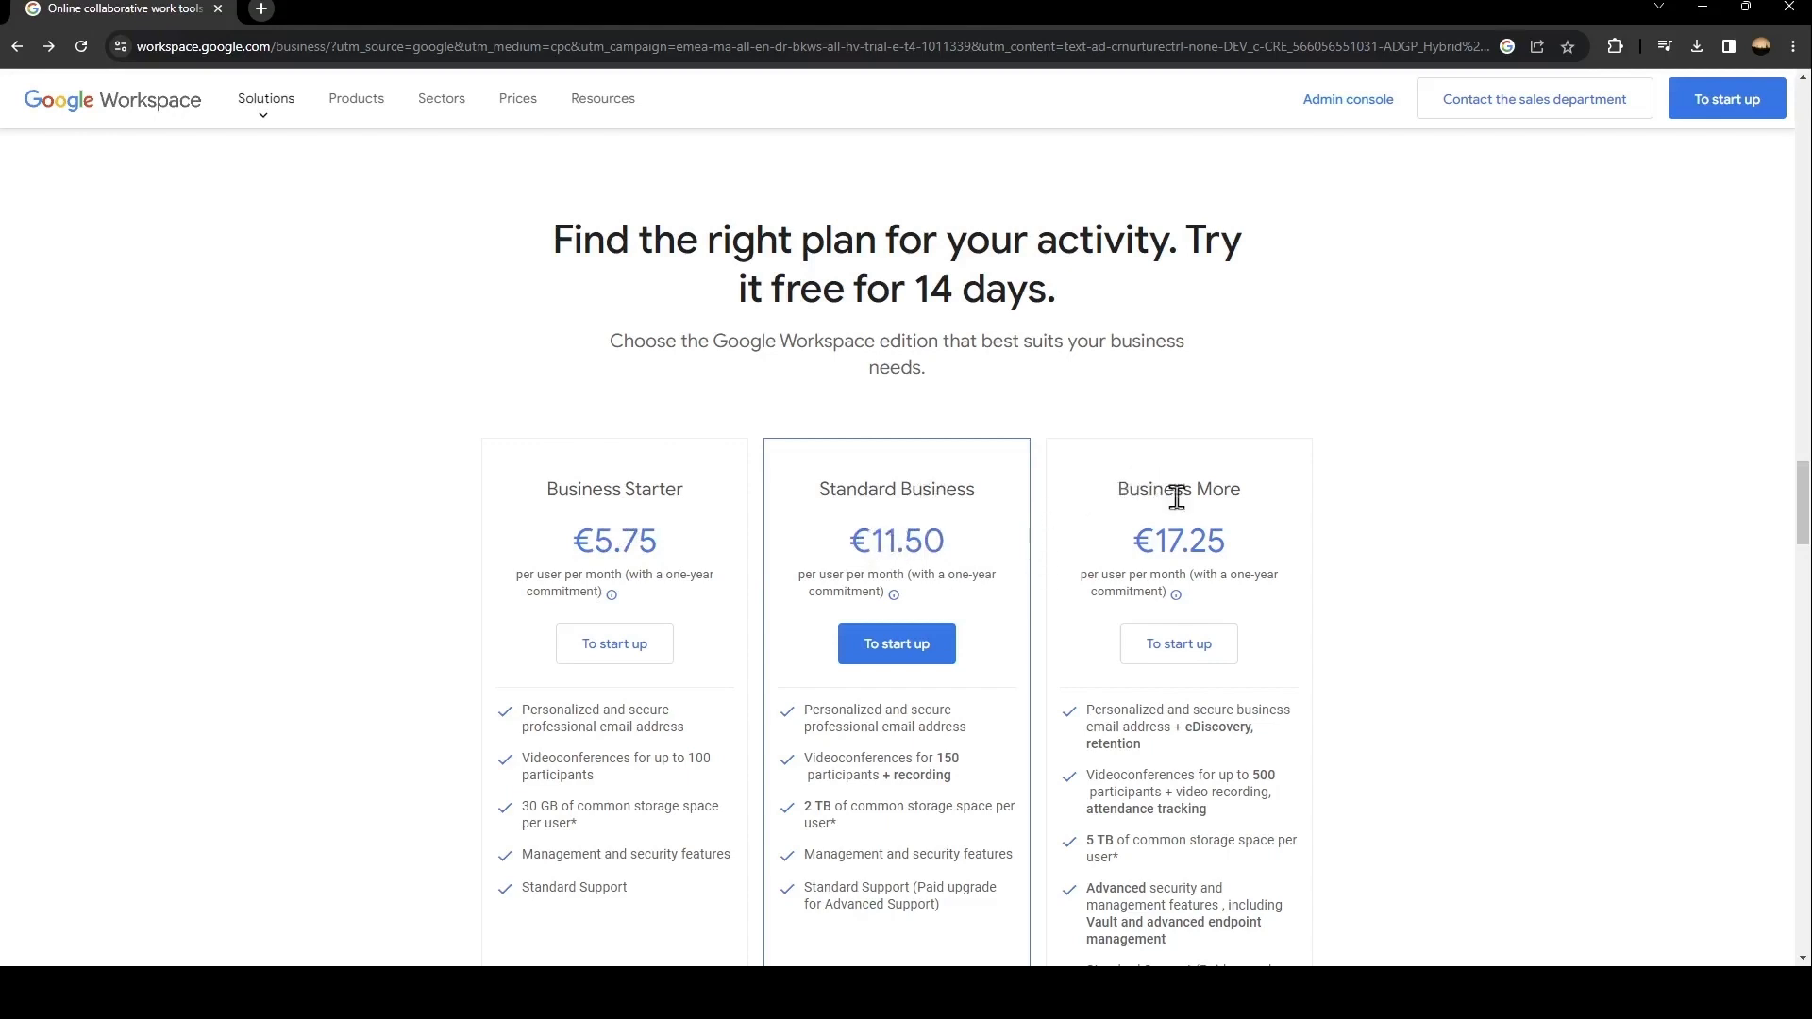
pyautogui.moveTo(801, 289)
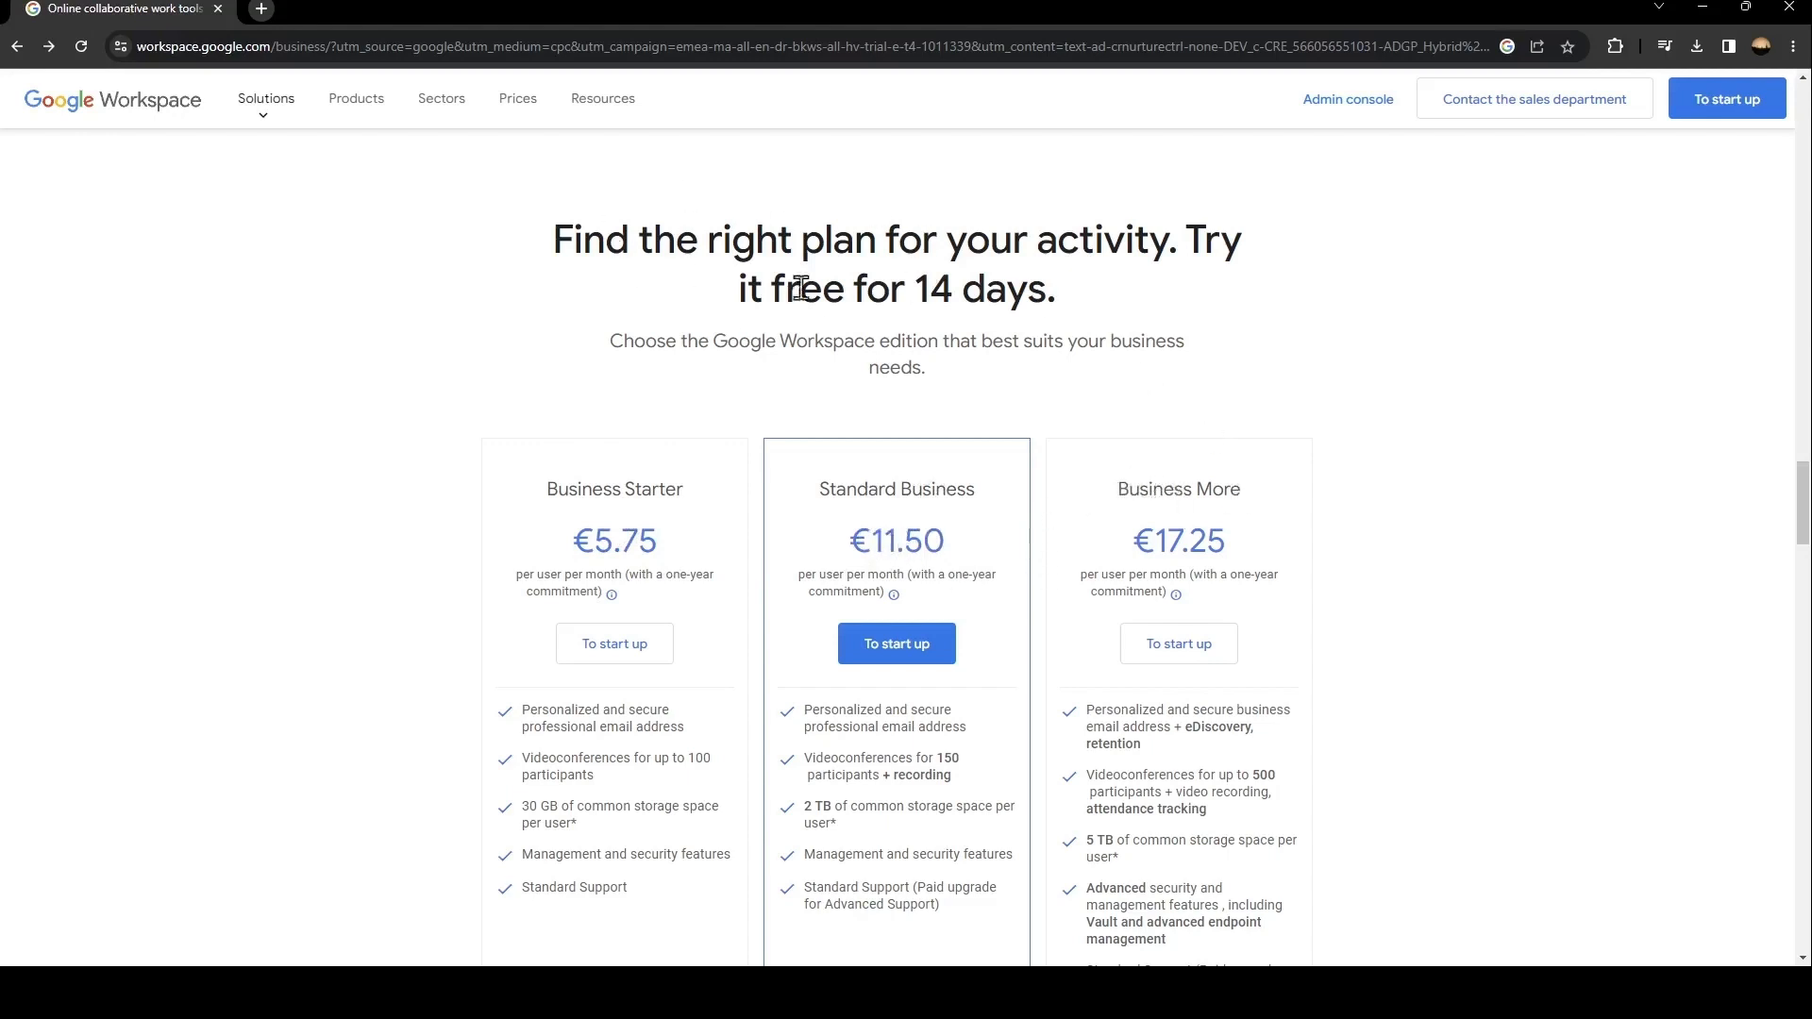
pyautogui.moveTo(772, 203)
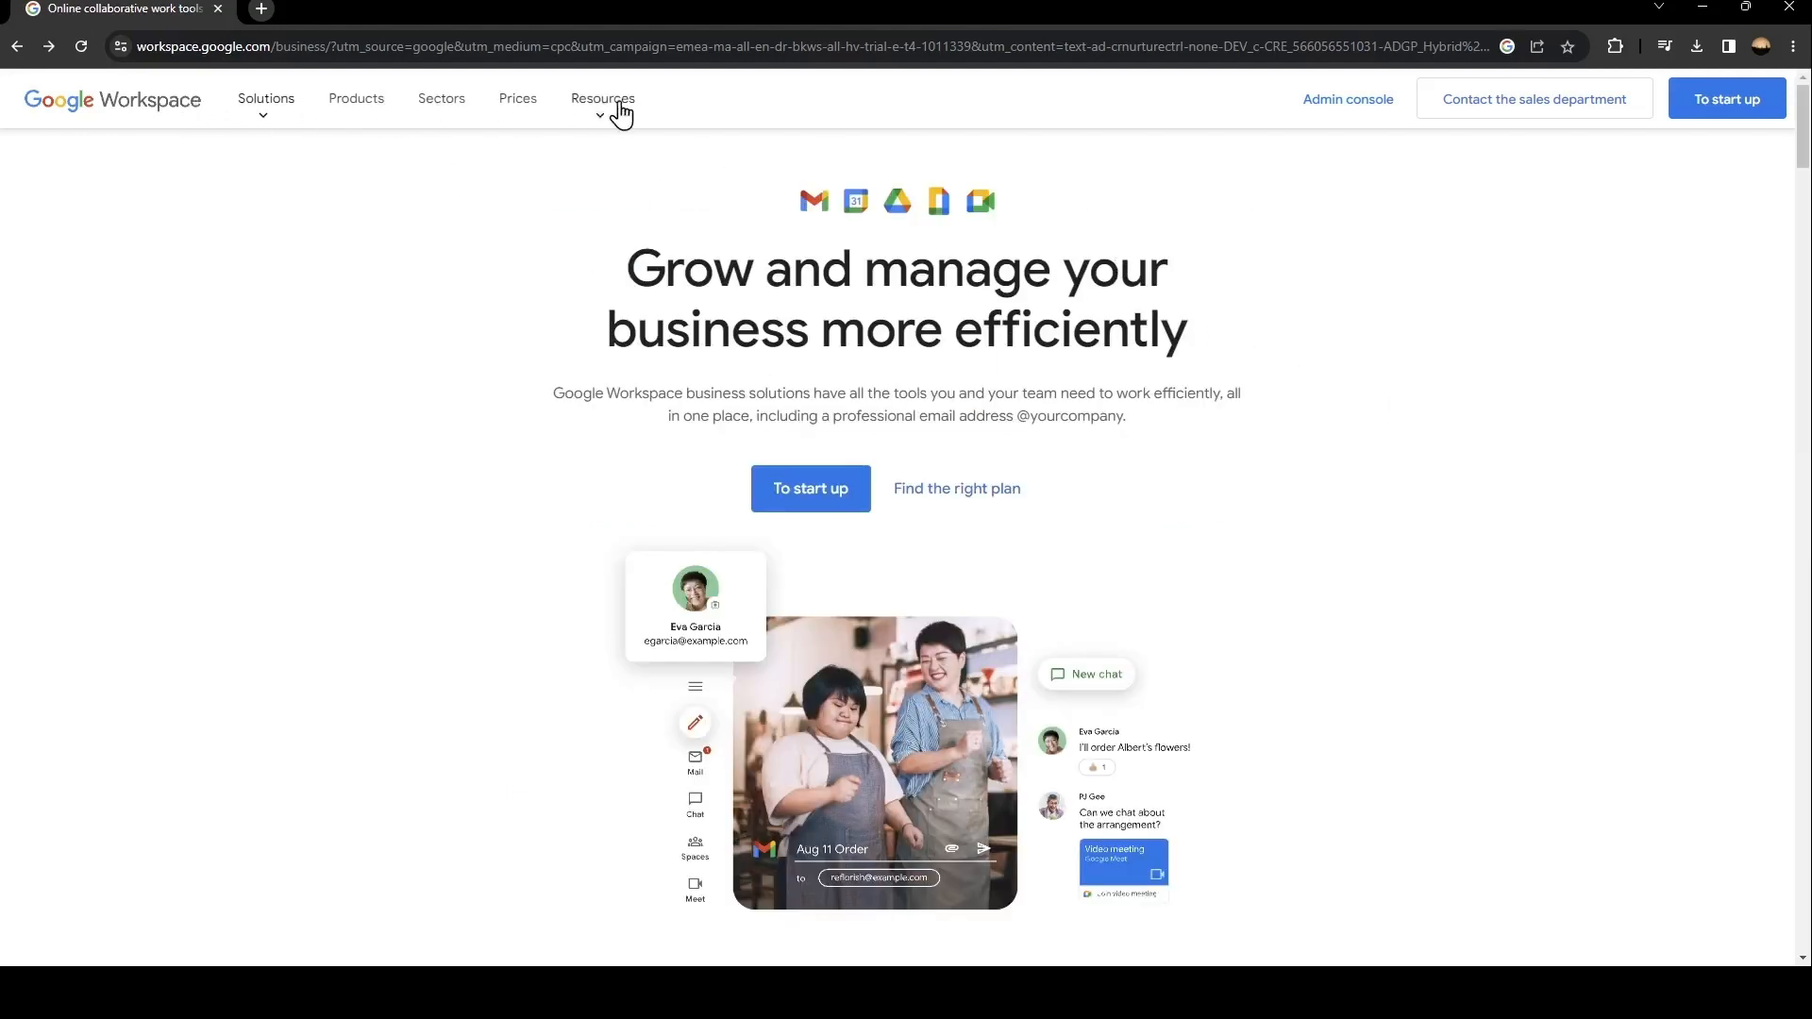
# Step: Browse the Solutions, Products and Sectors menus, then open the pricing page
pyautogui.click(266, 98)
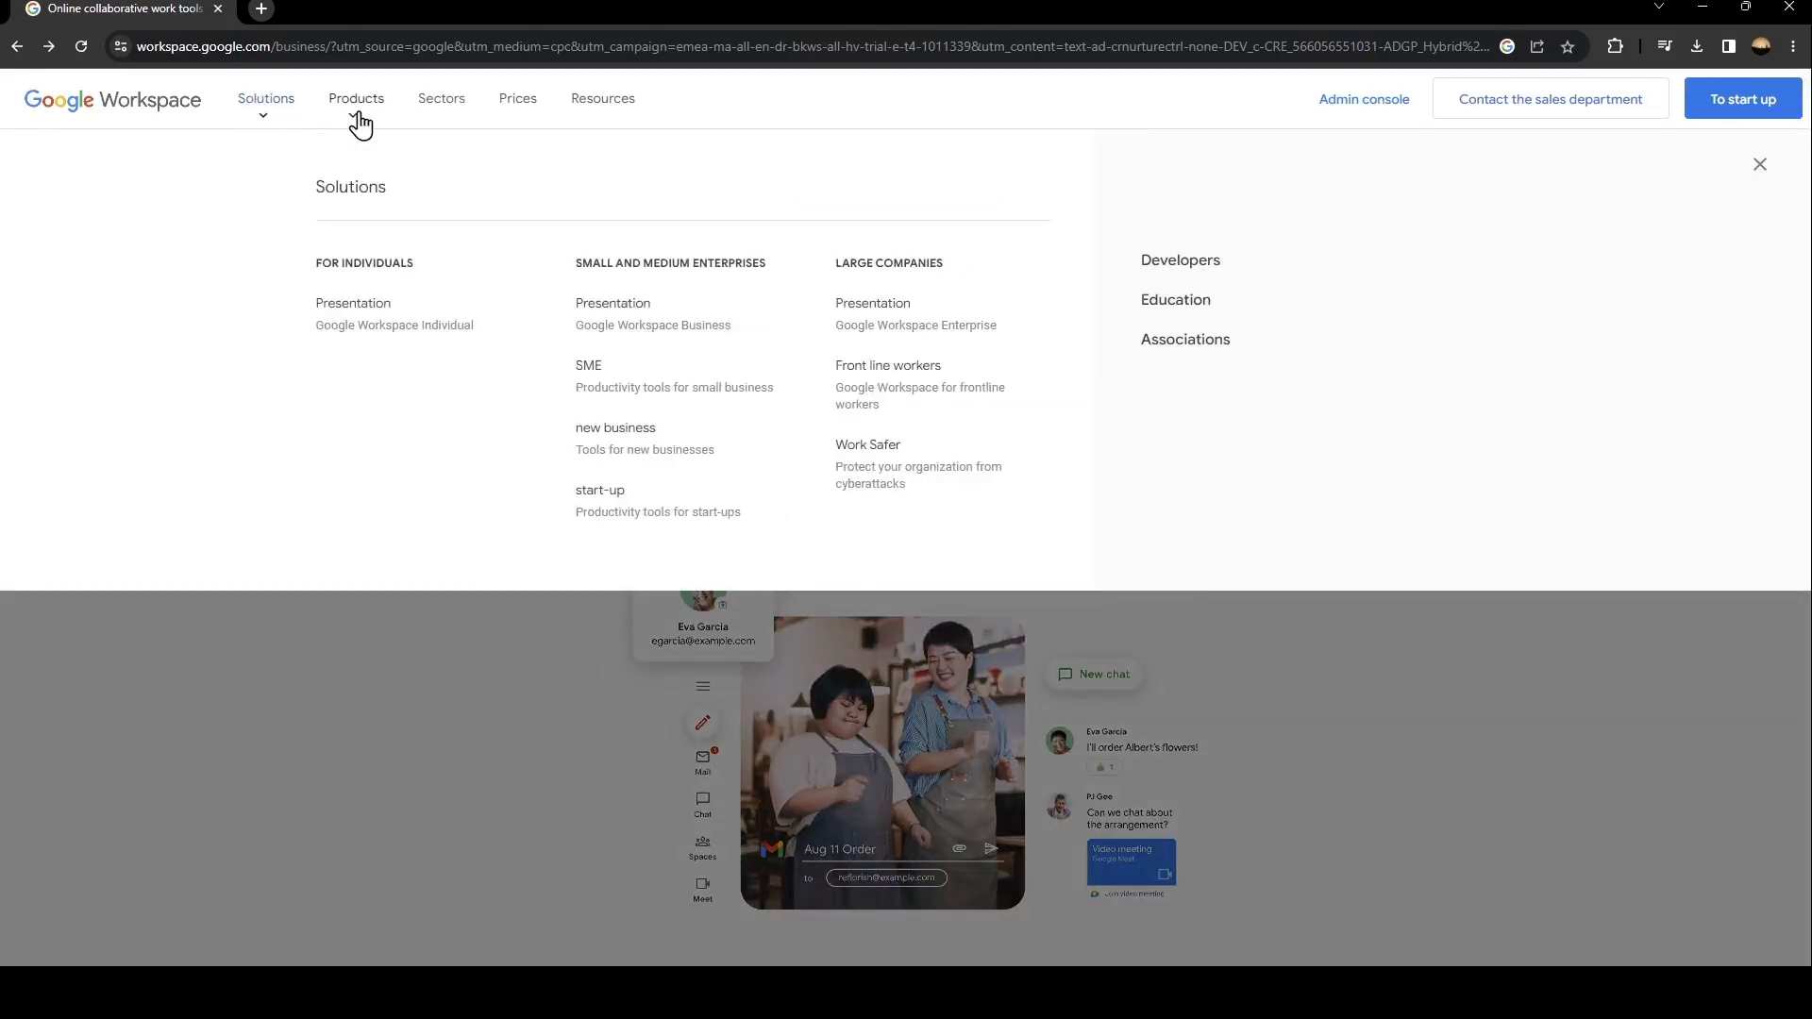
pyautogui.click(356, 98)
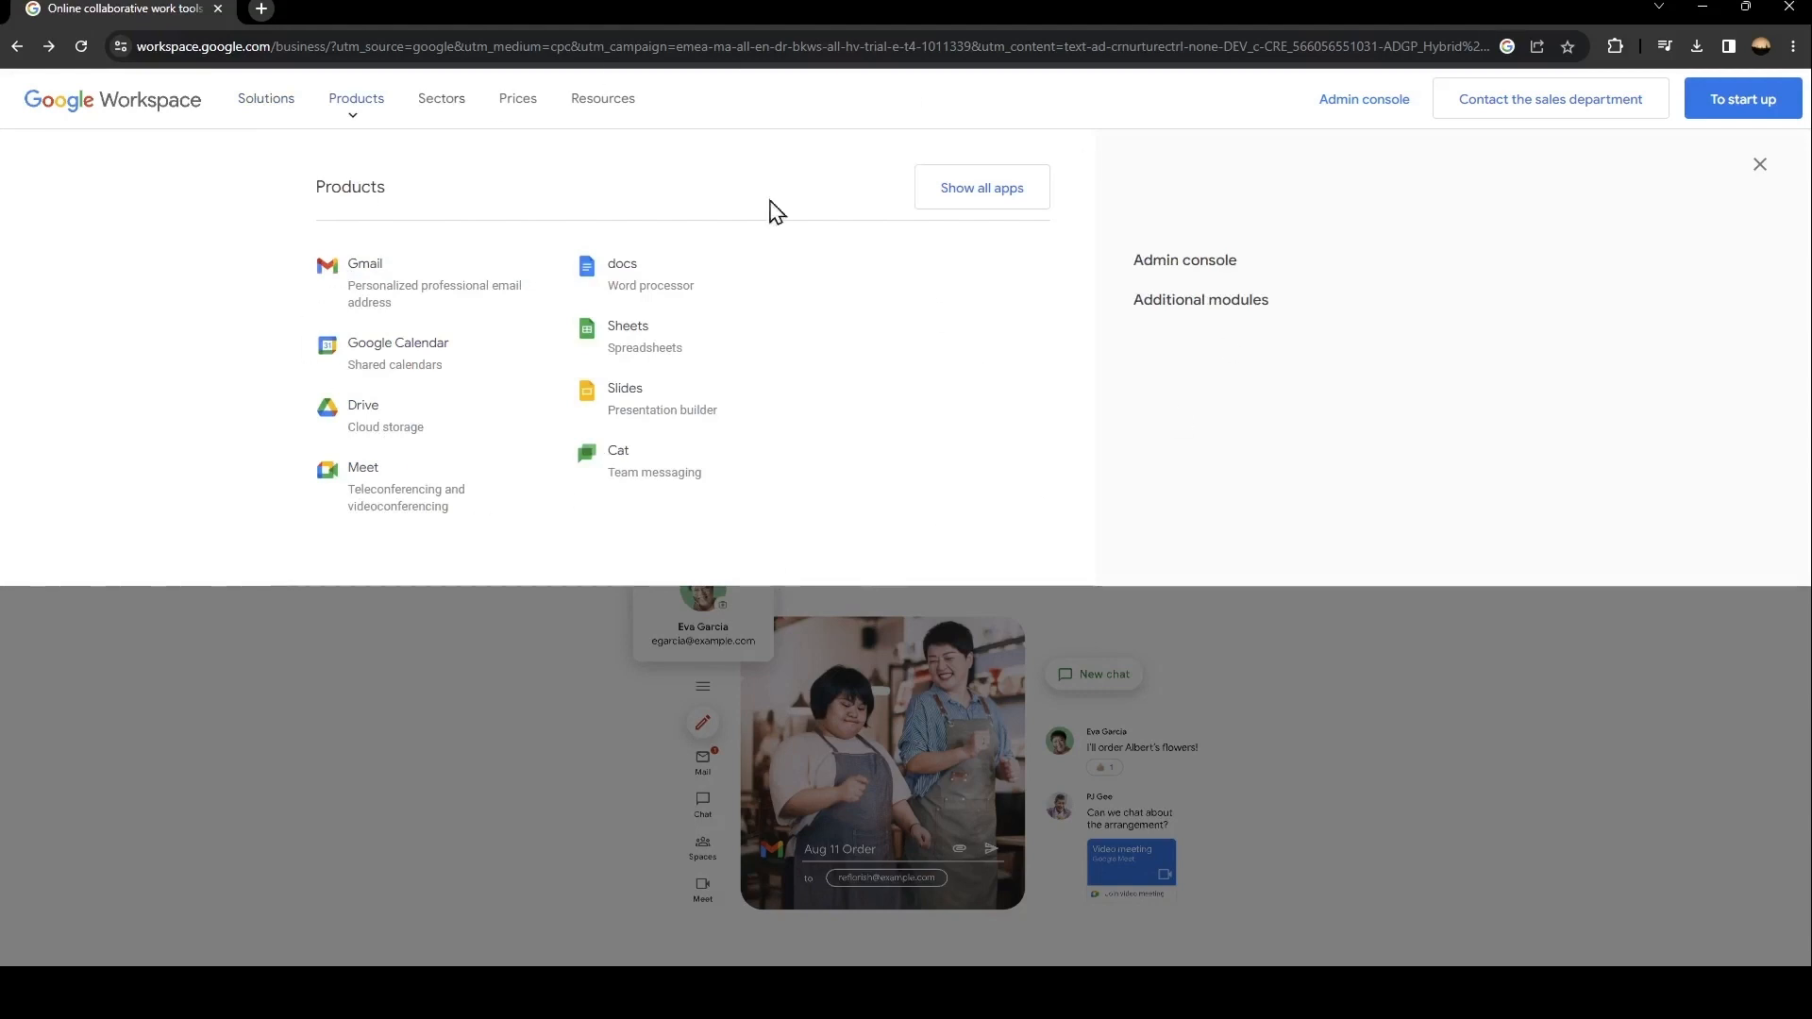
pyautogui.moveTo(392, 165)
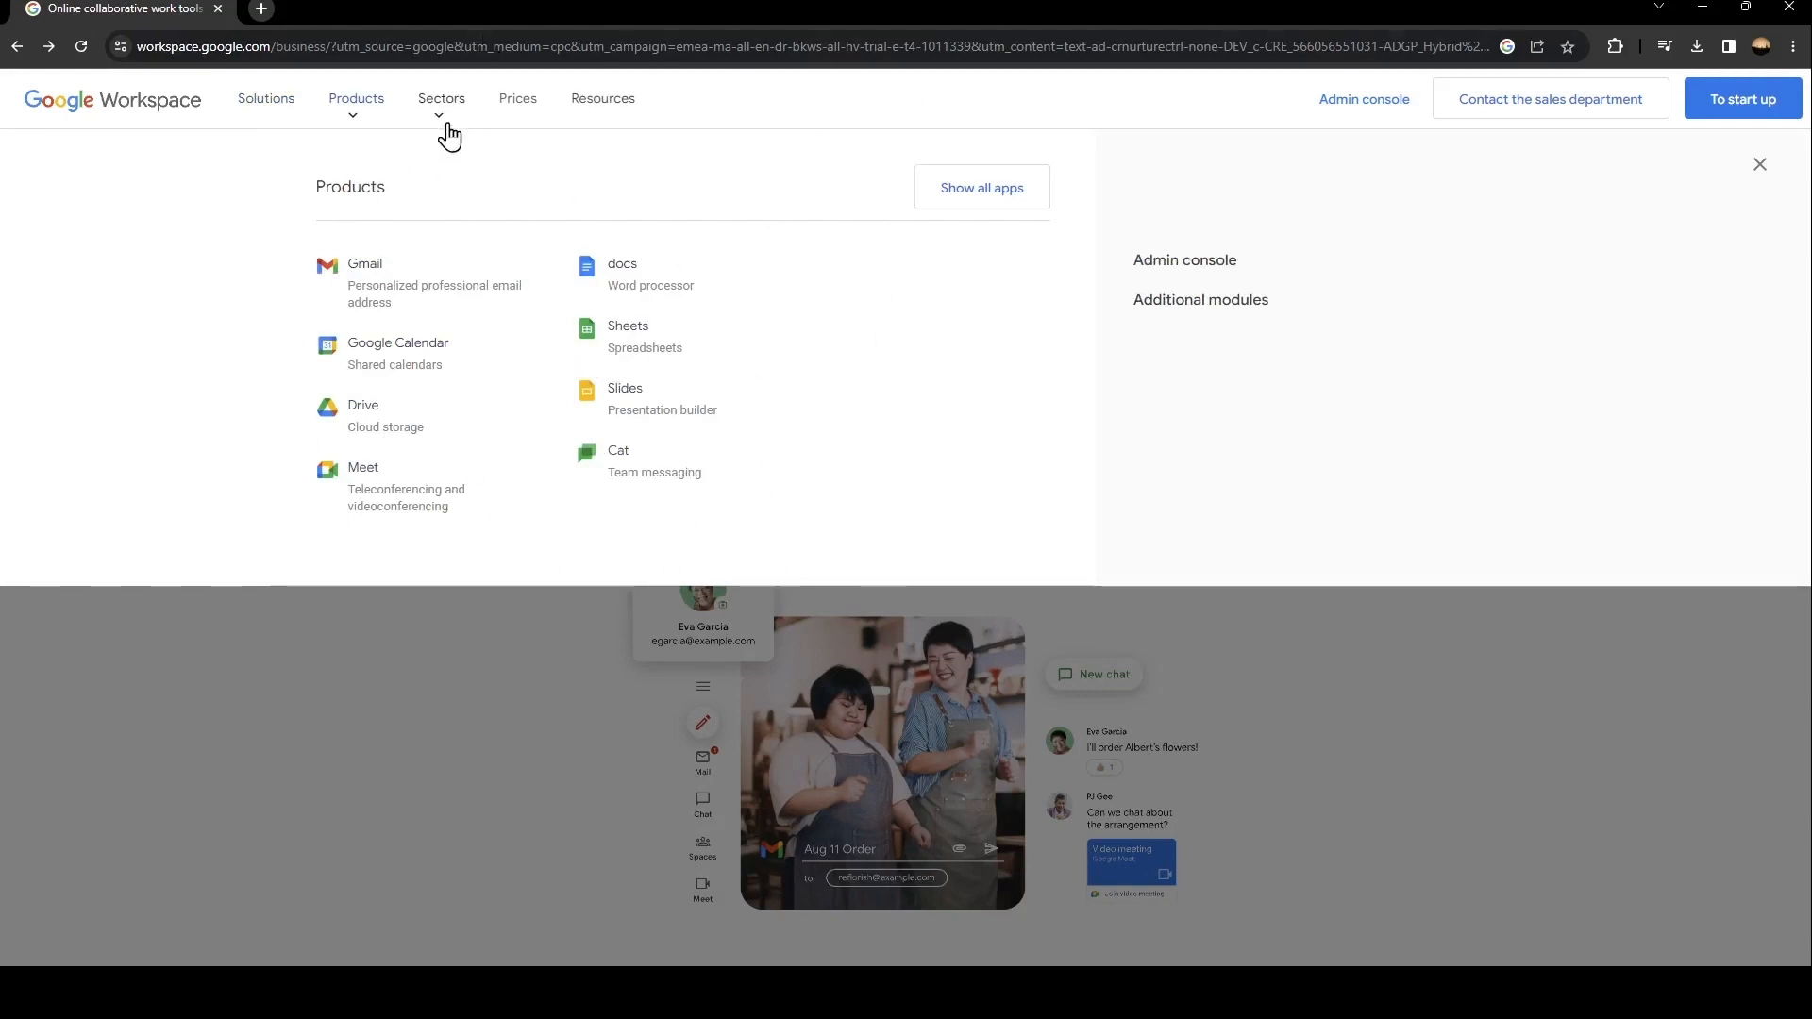
pyautogui.click(442, 98)
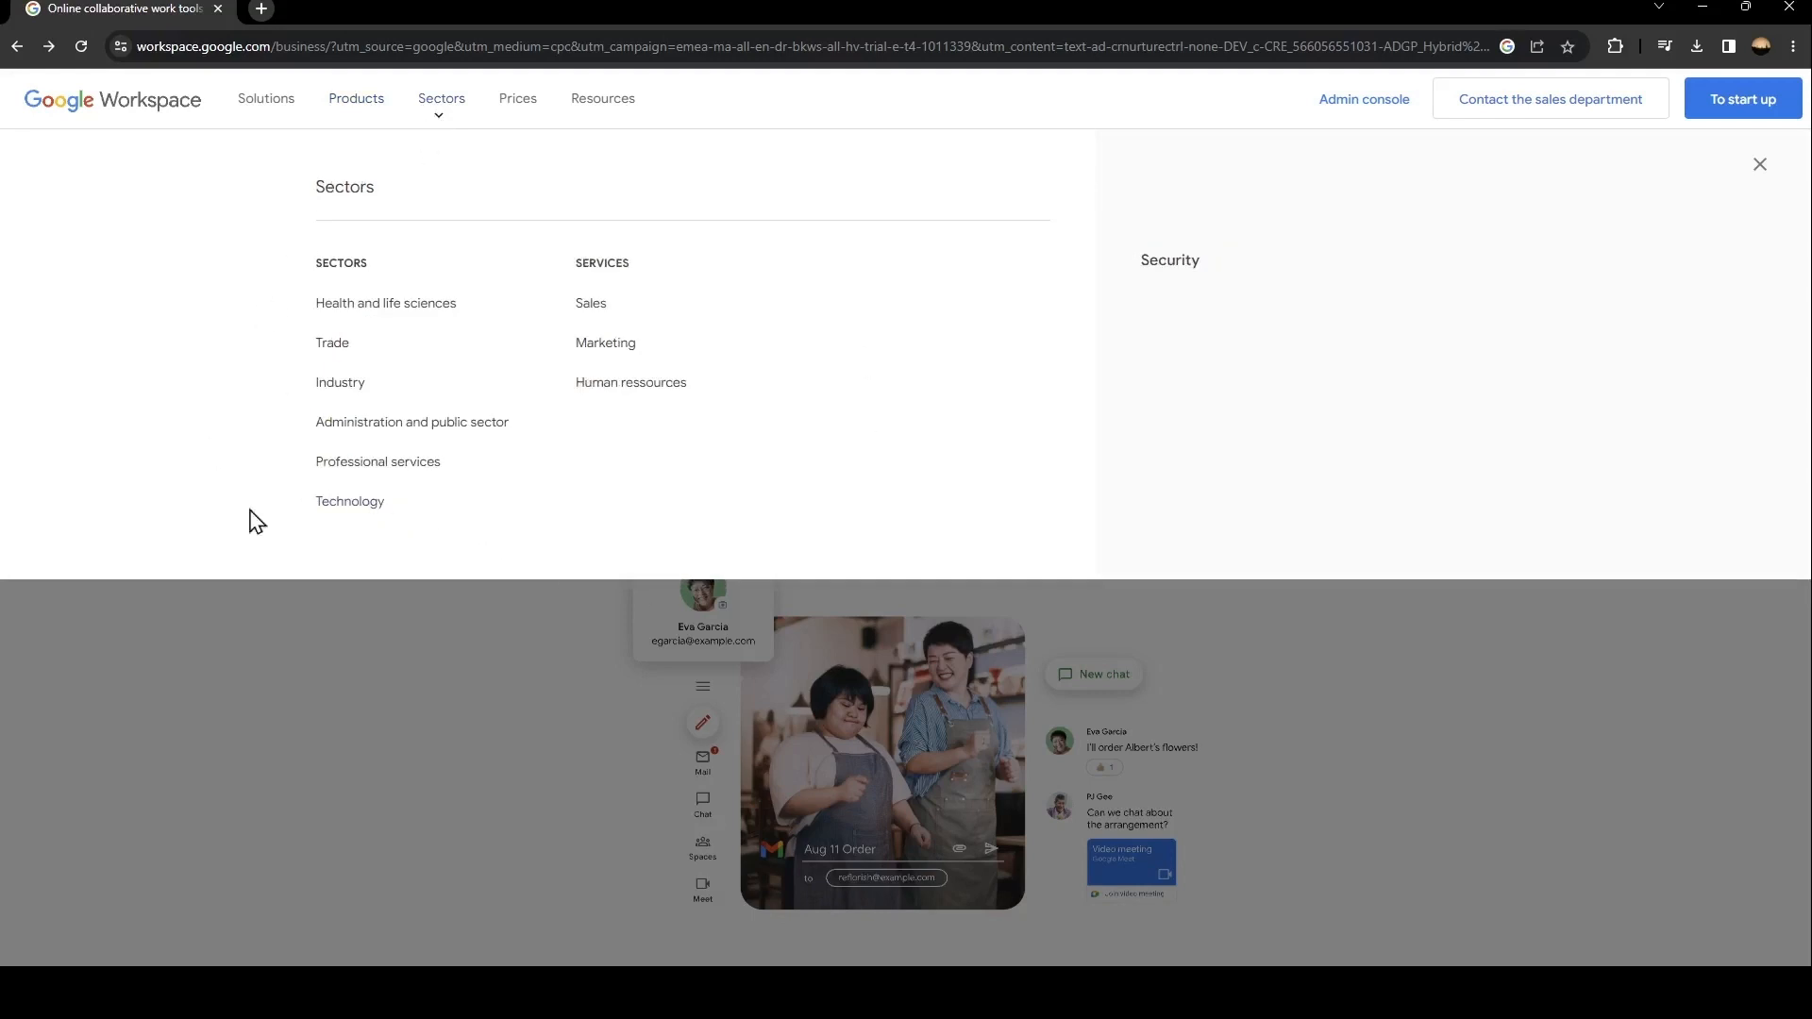
pyautogui.click(517, 98)
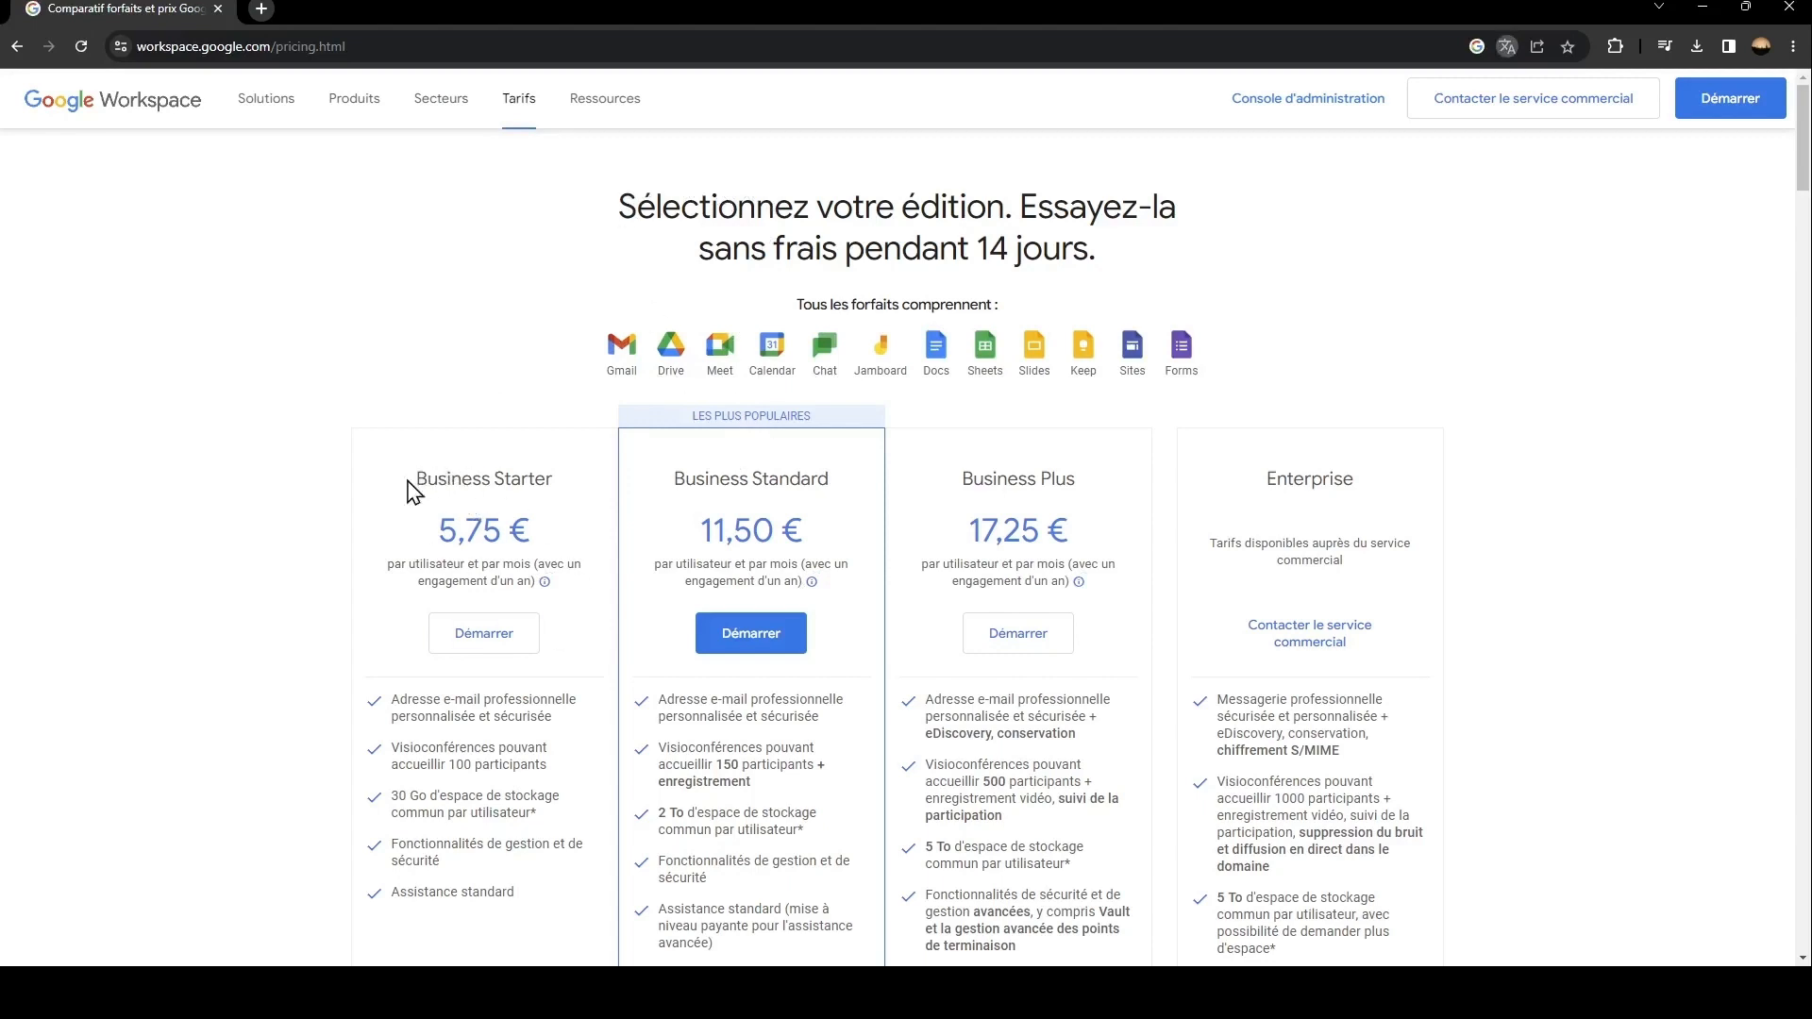
pyautogui.moveTo(777, 515)
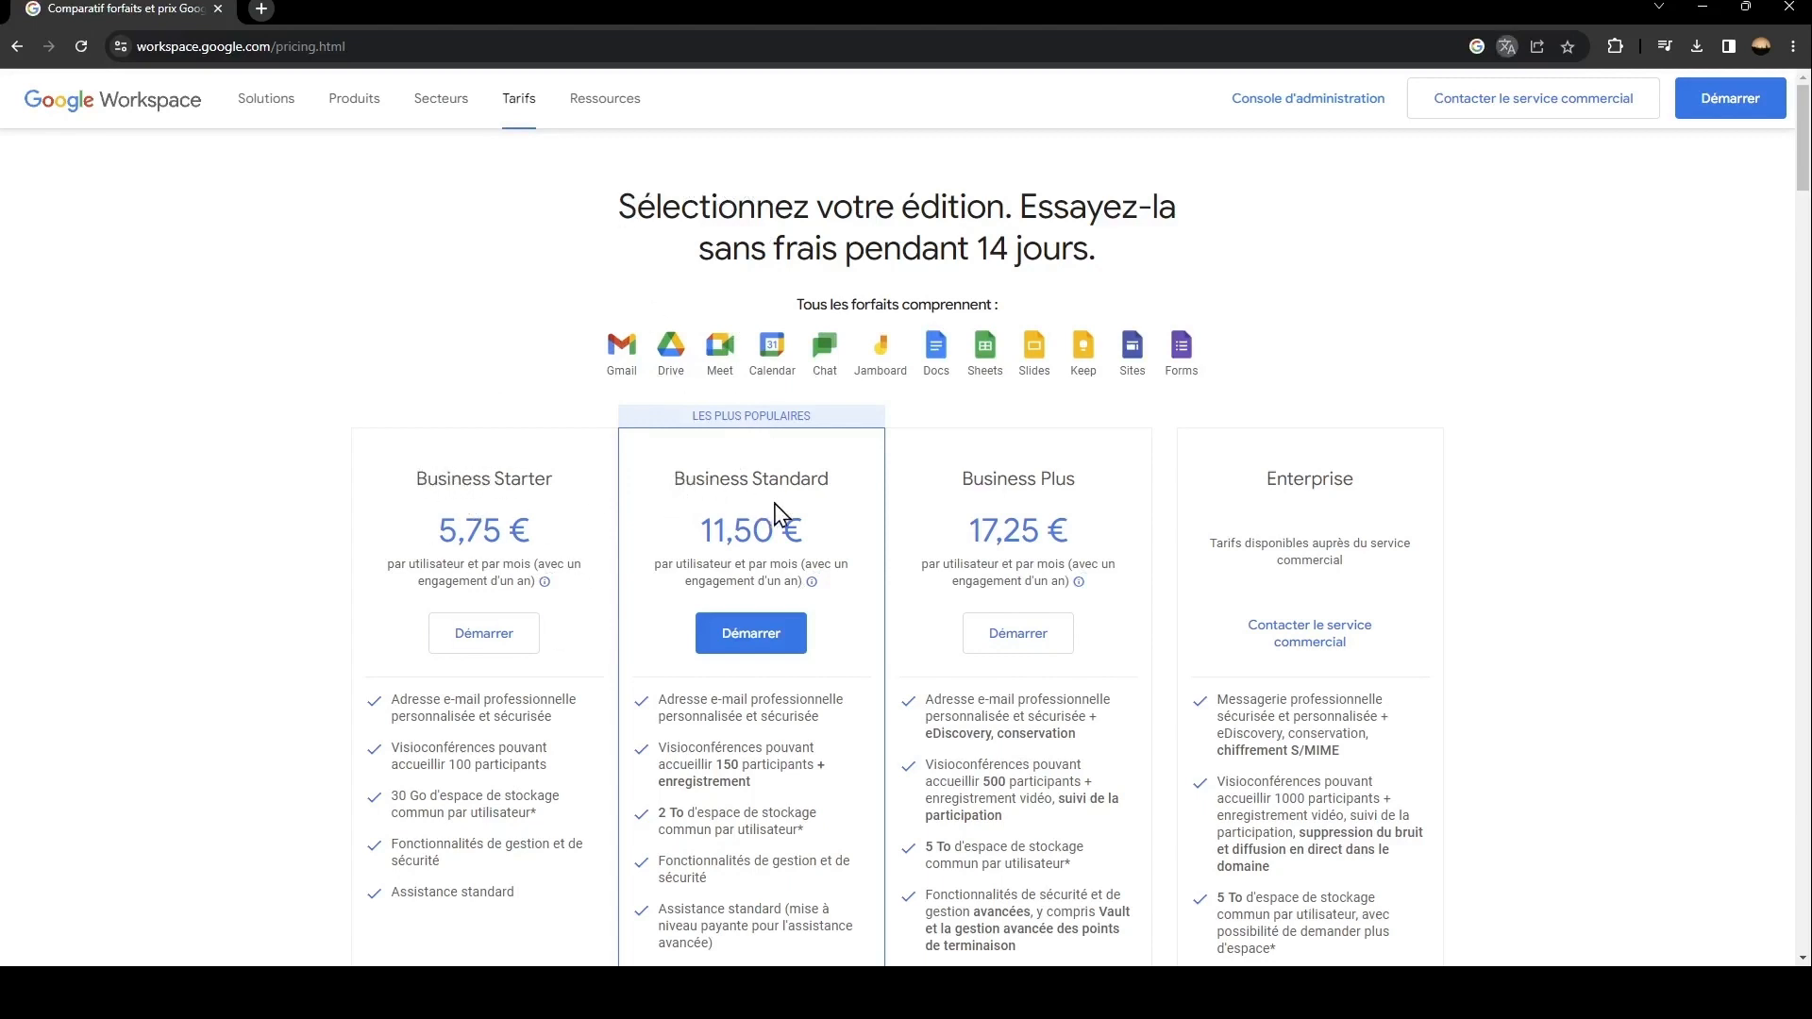
pyautogui.moveTo(1234, 387)
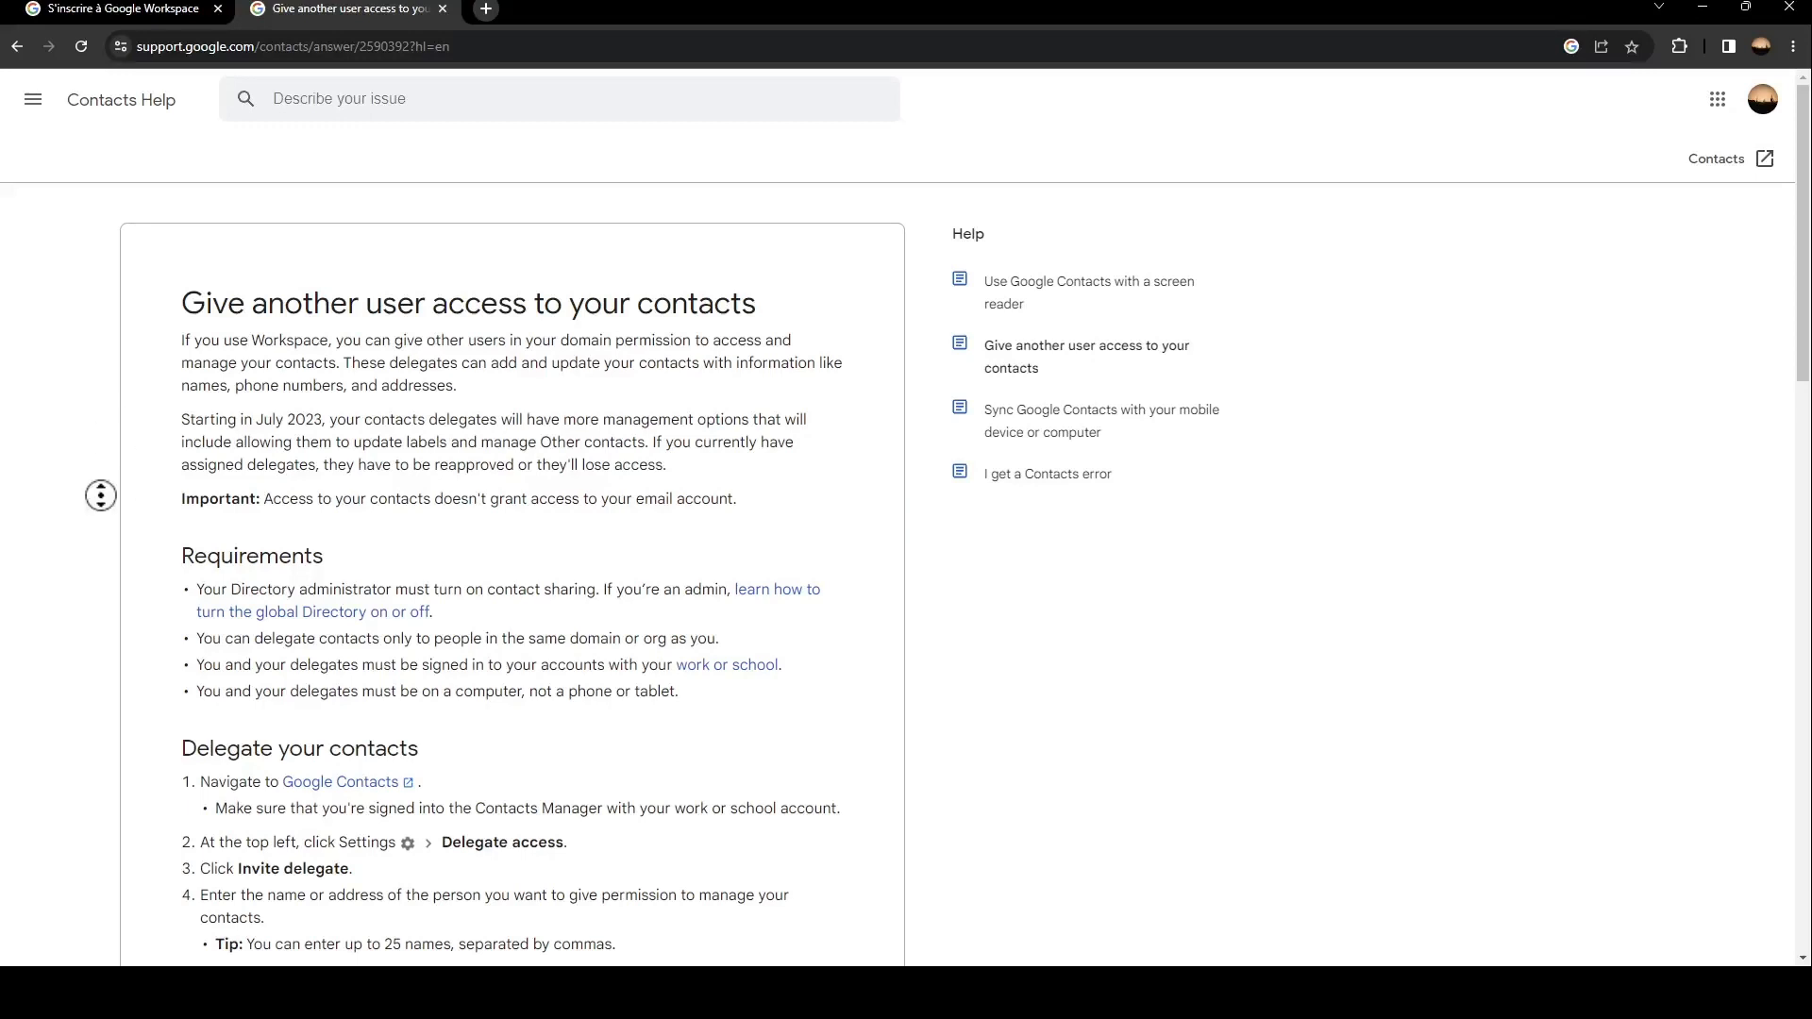
# Step: Scroll down to the 'Delegate your contacts' steps in the help article
pyautogui.scroll(-3)
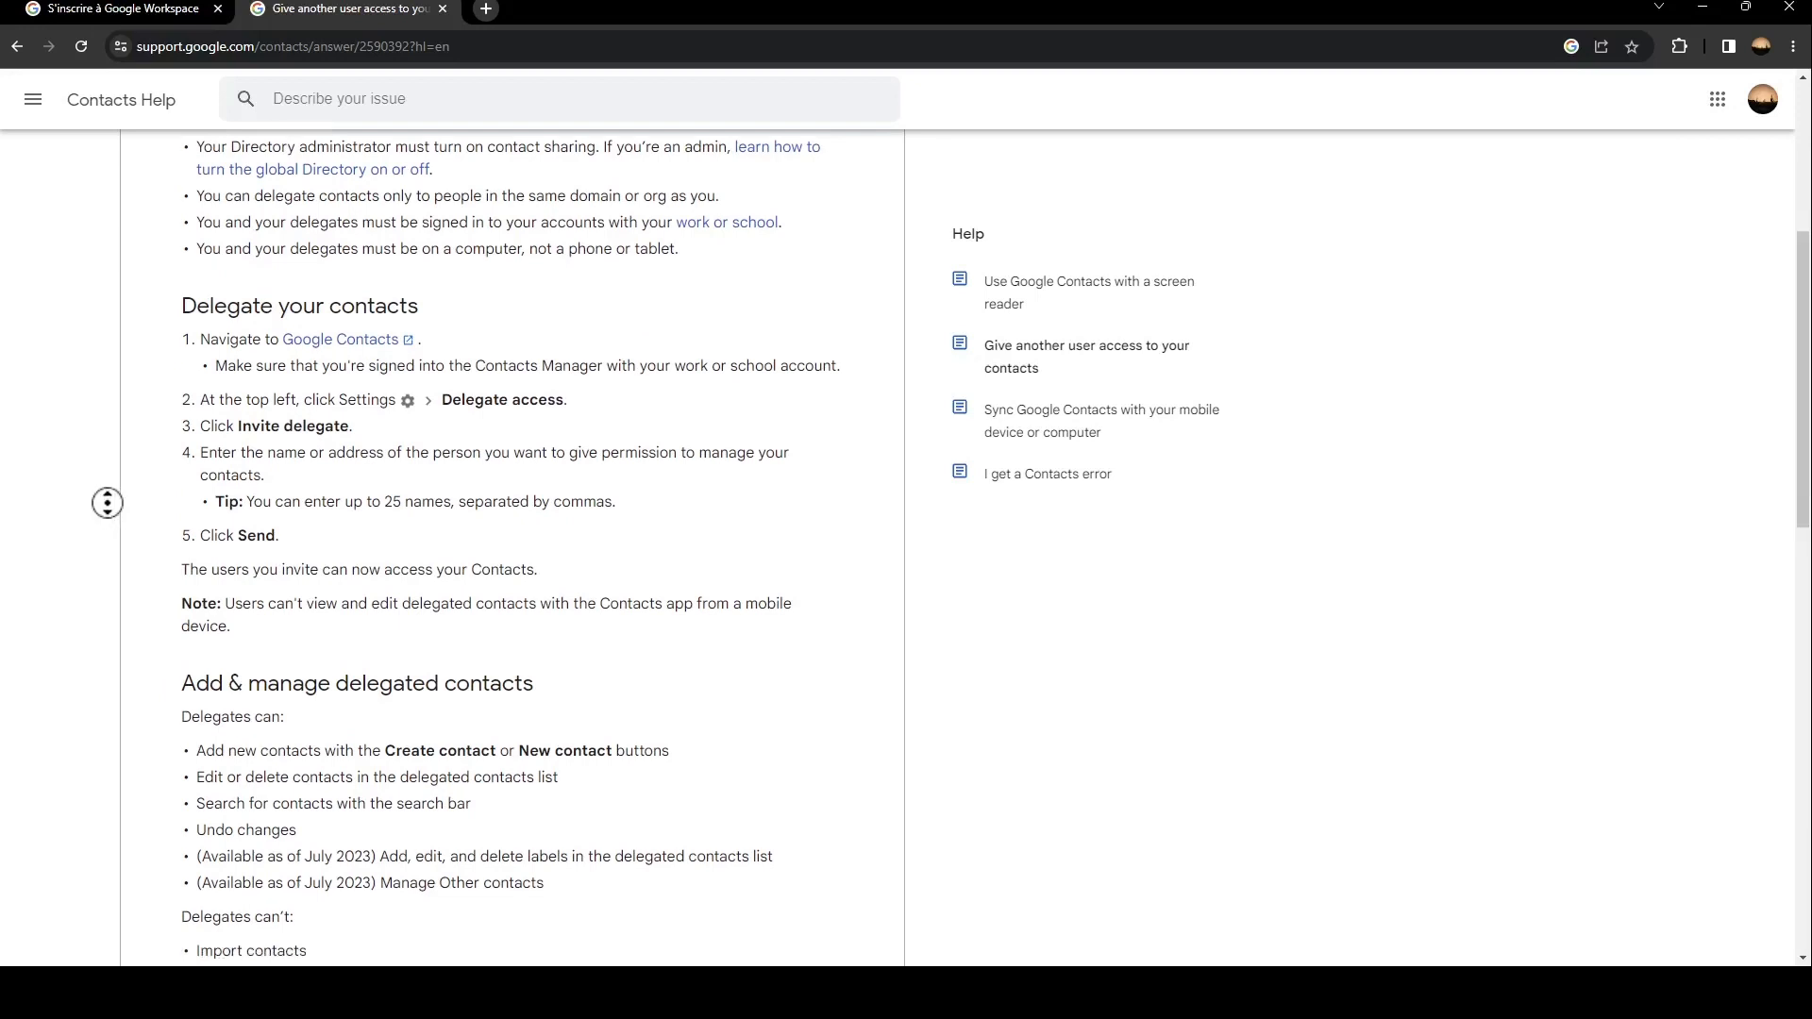
pyautogui.moveTo(457, 369)
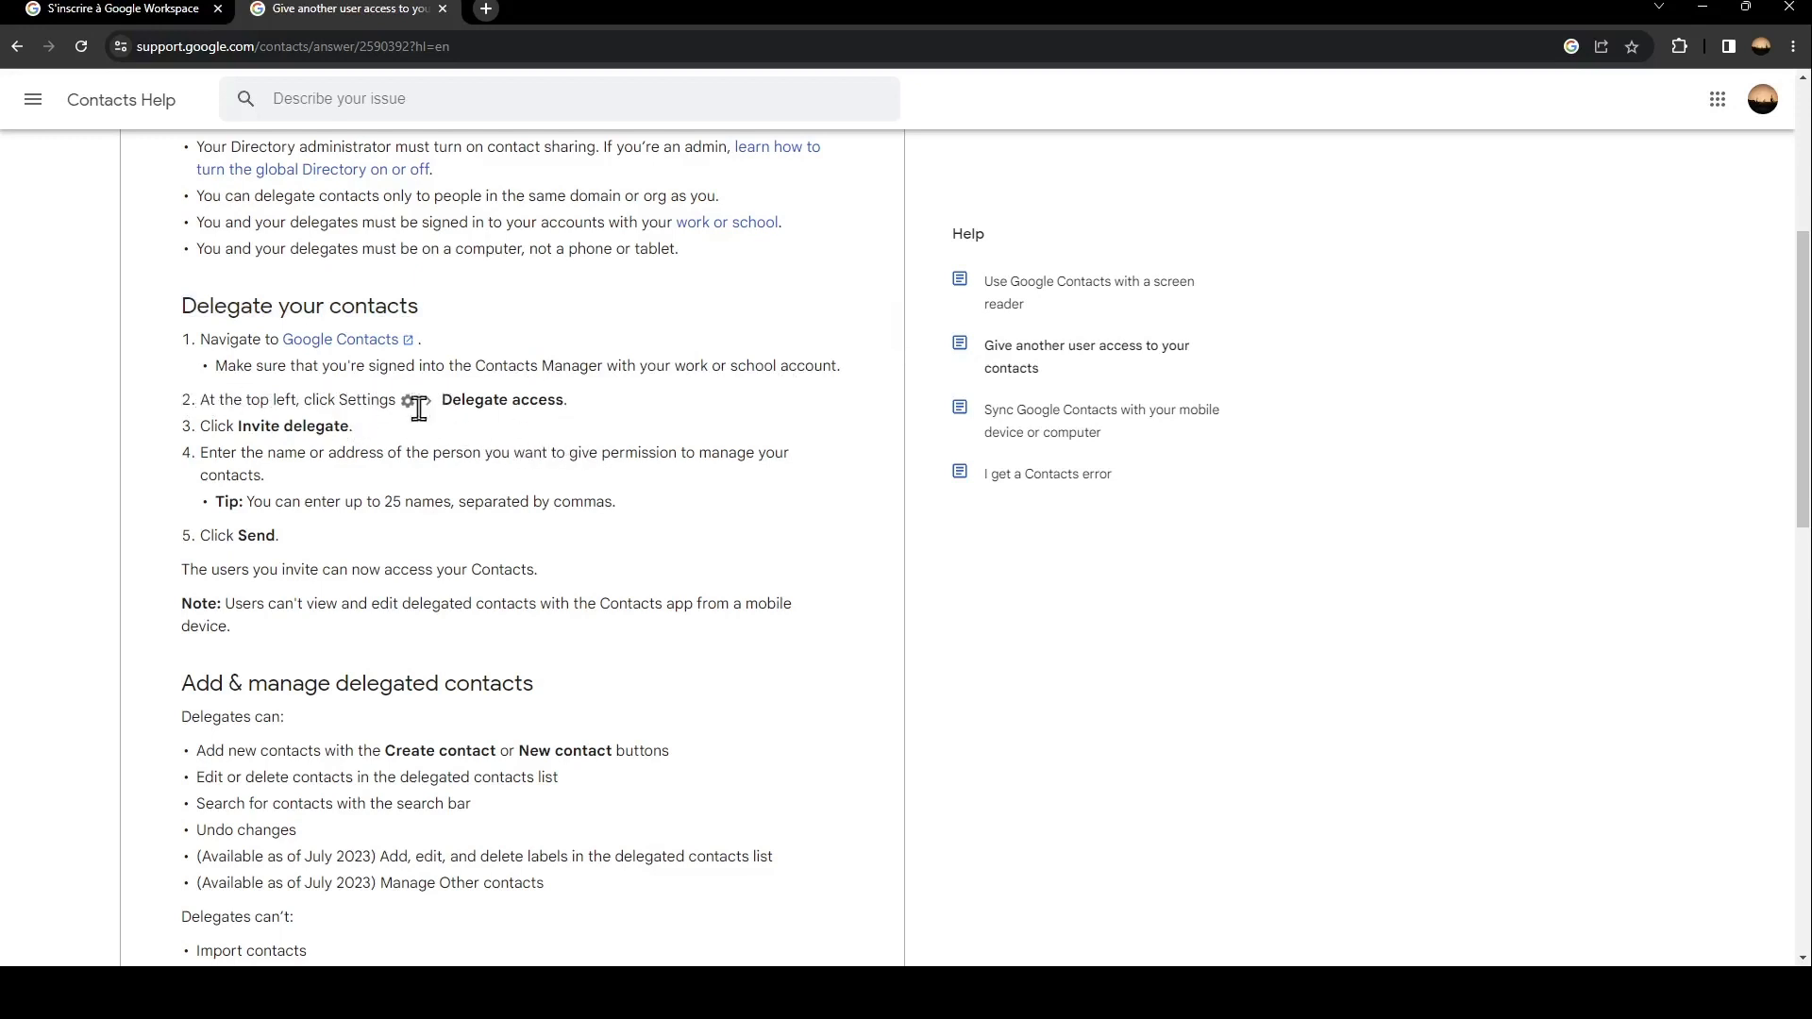
pyautogui.moveTo(228, 427)
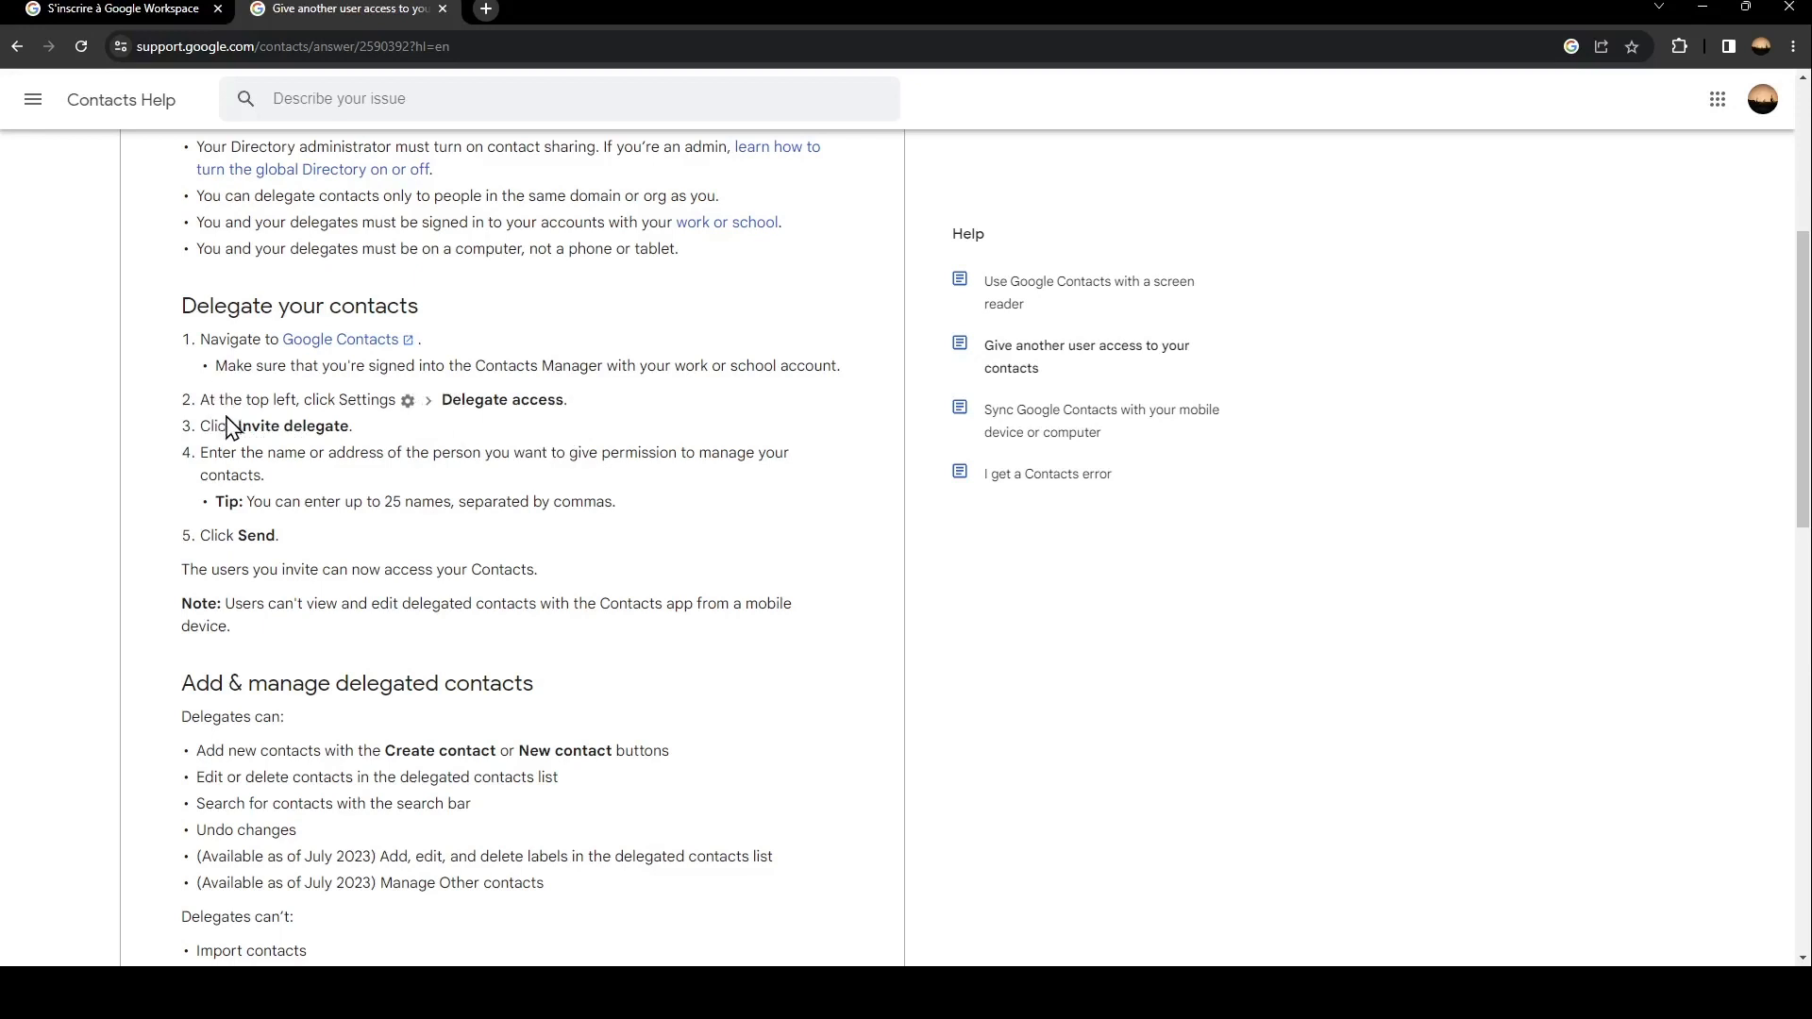
pyautogui.moveTo(290, 449)
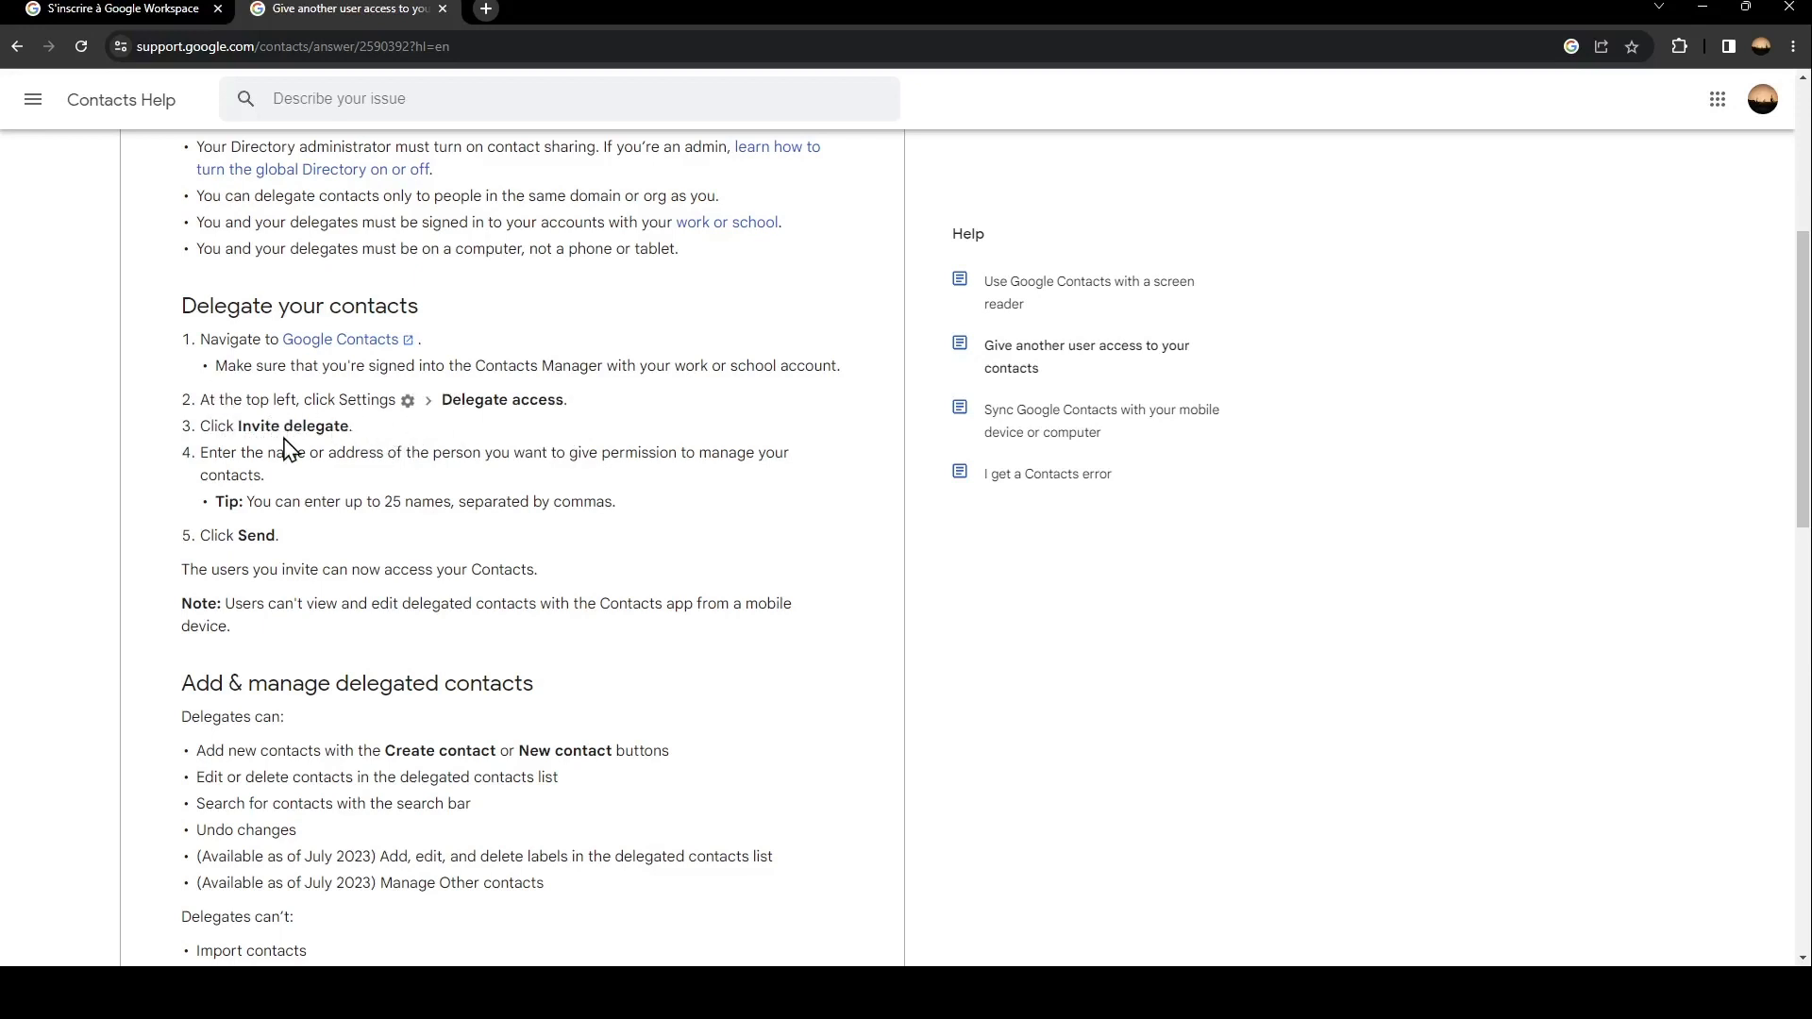
pyautogui.moveTo(308, 462)
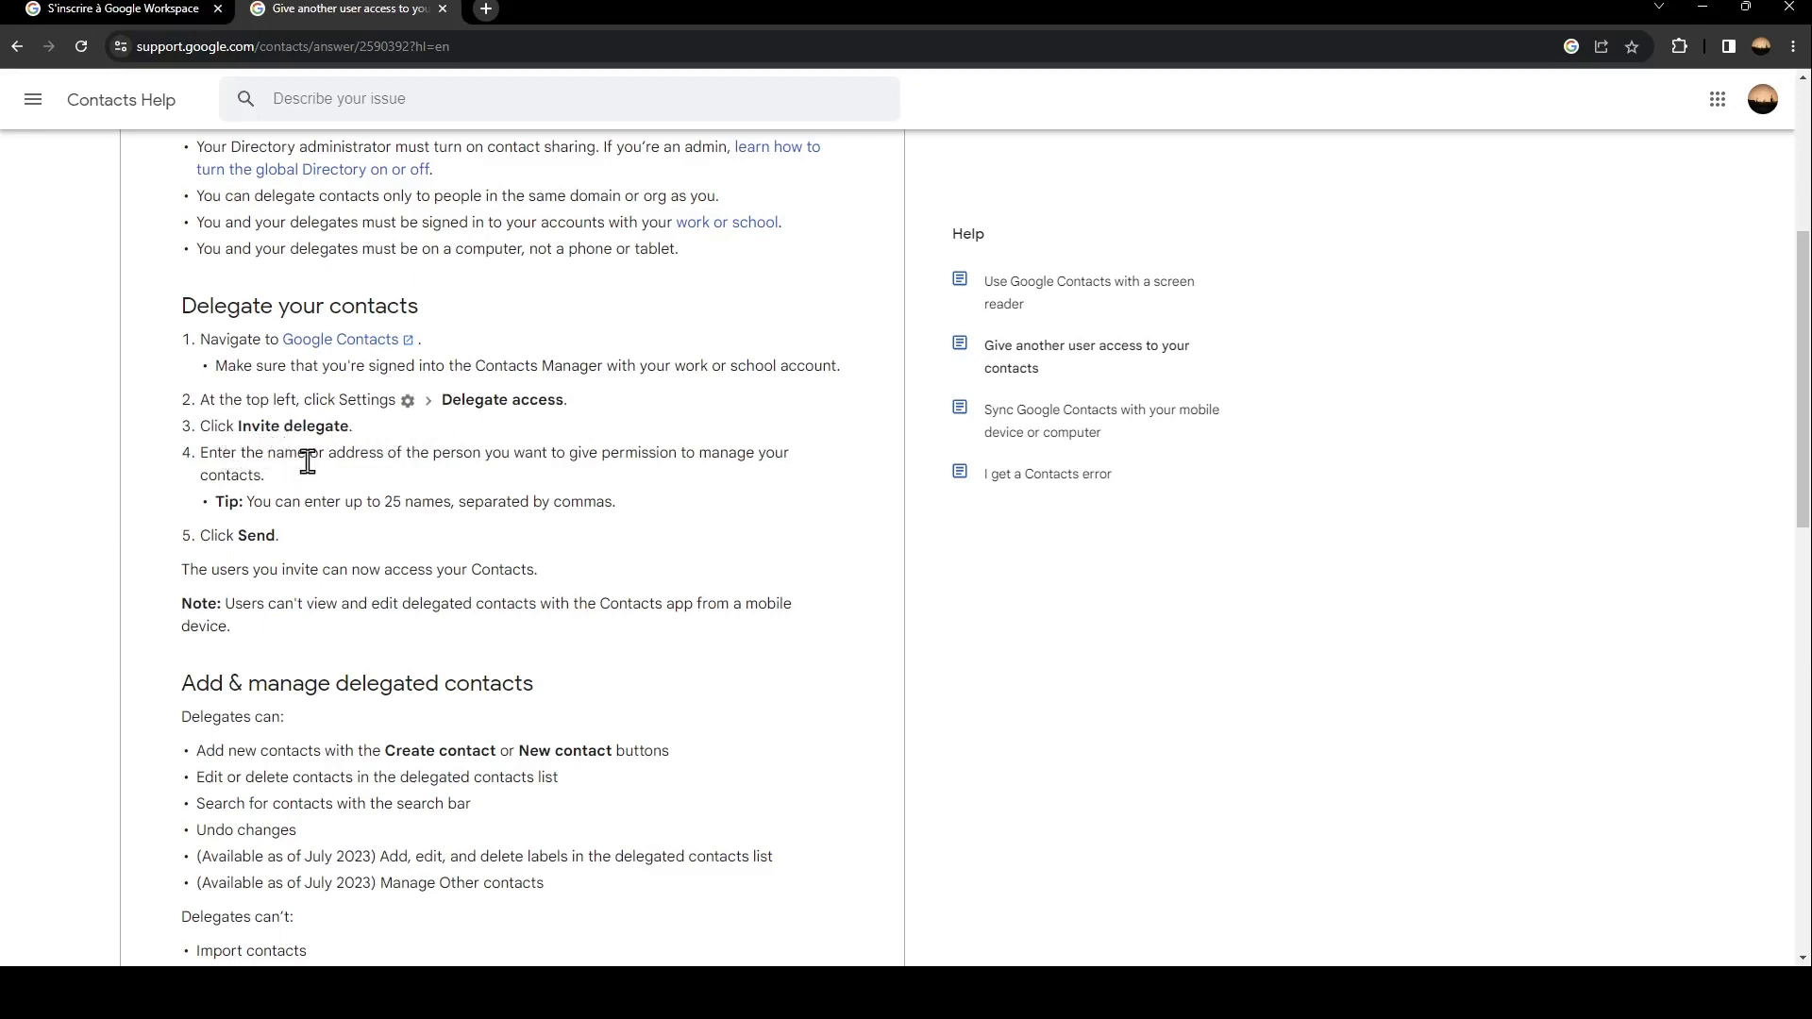
pyautogui.moveTo(570, 444)
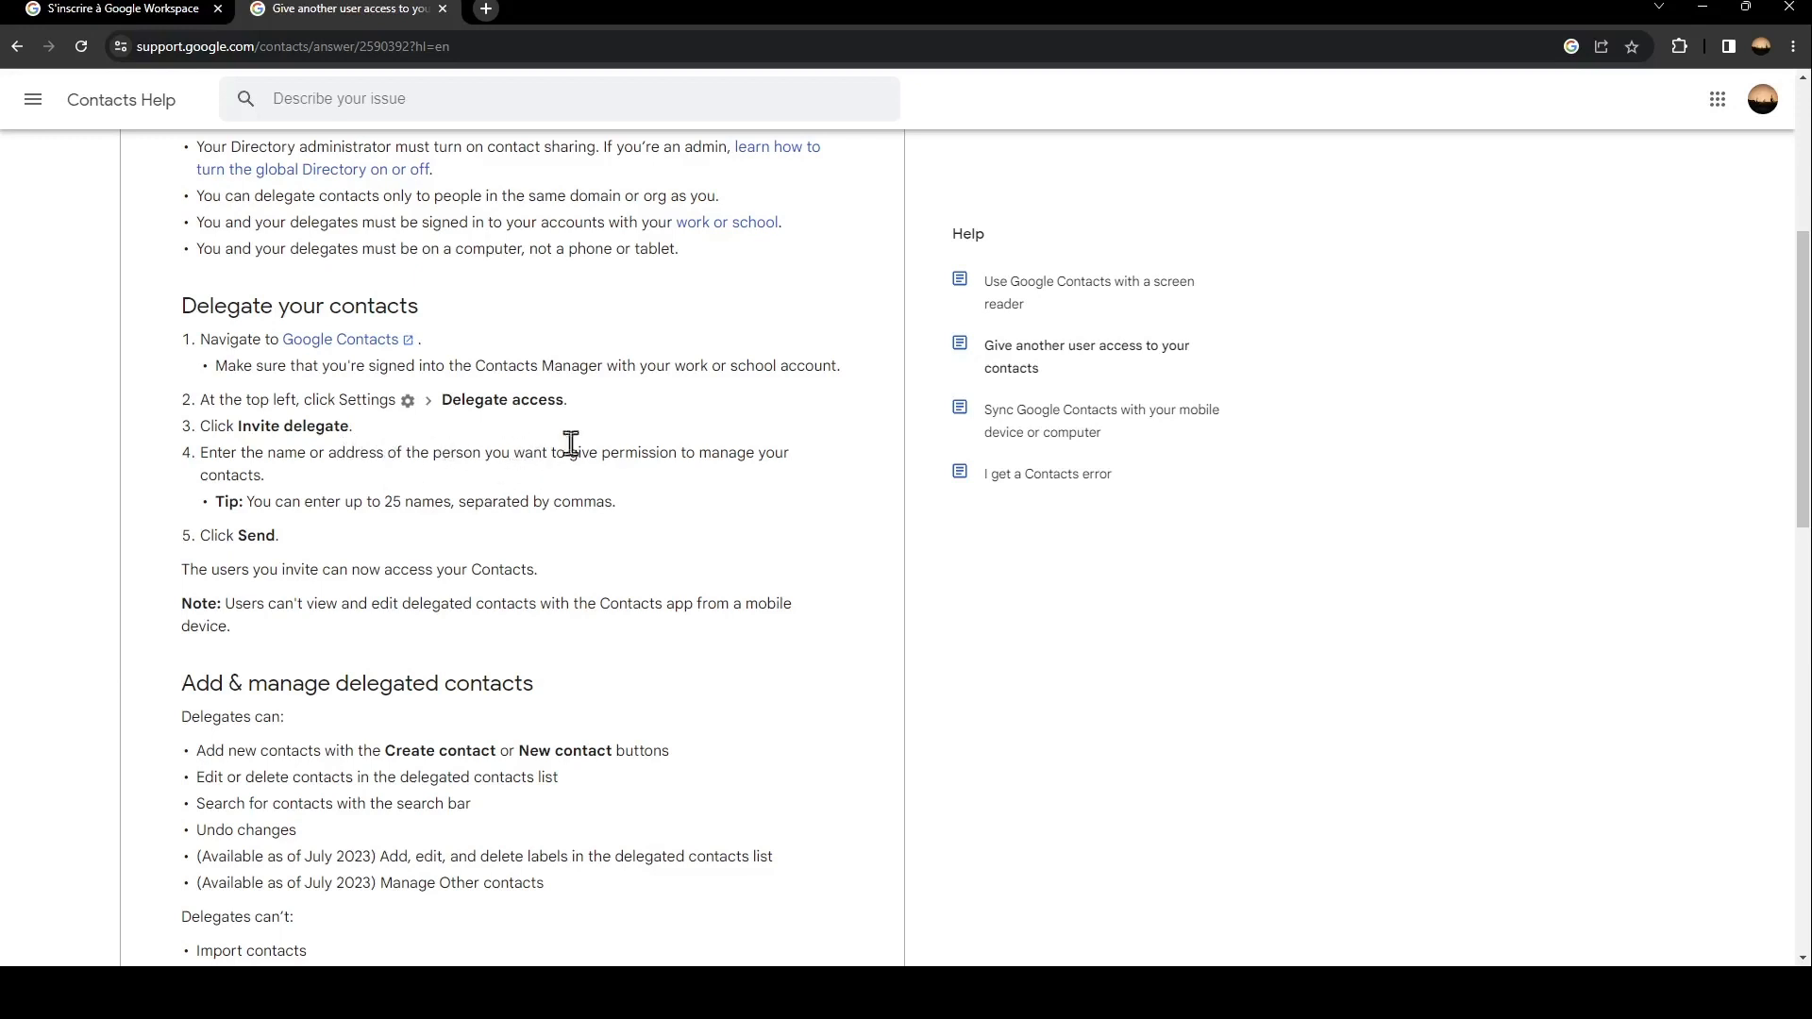
pyautogui.moveTo(218, 480)
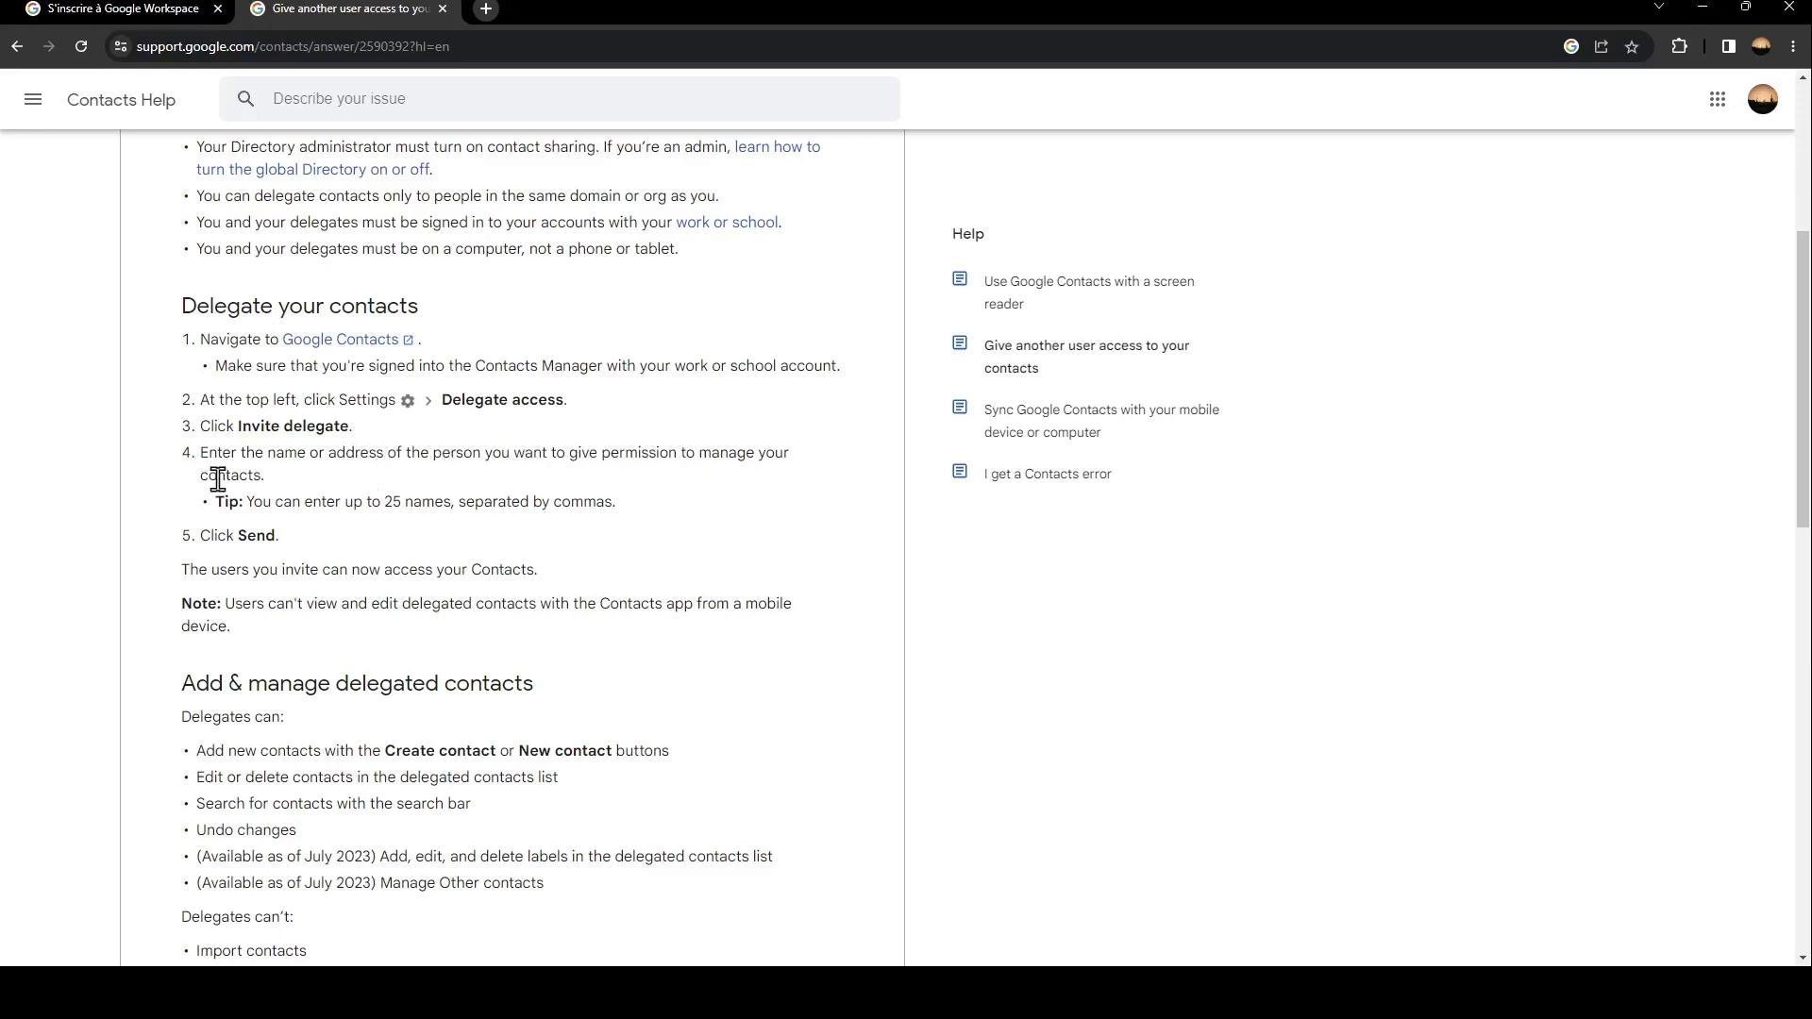
pyautogui.moveTo(180, 501)
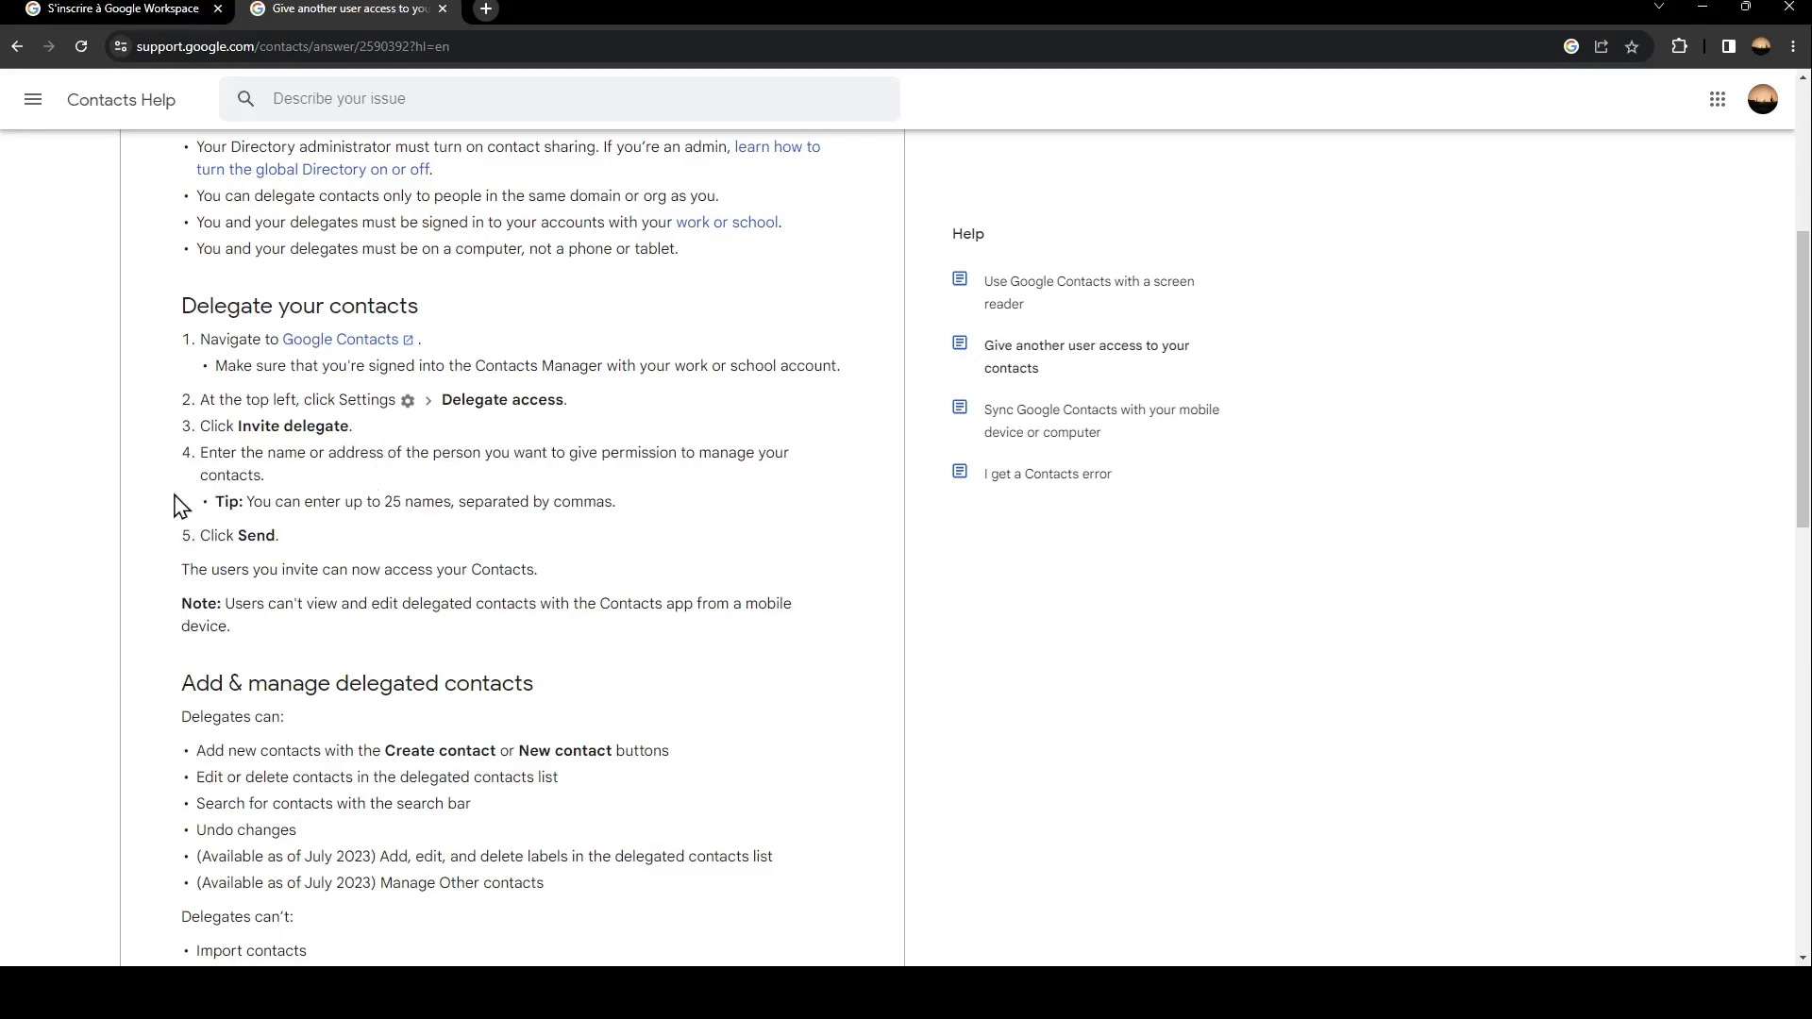
pyautogui.moveTo(168, 557)
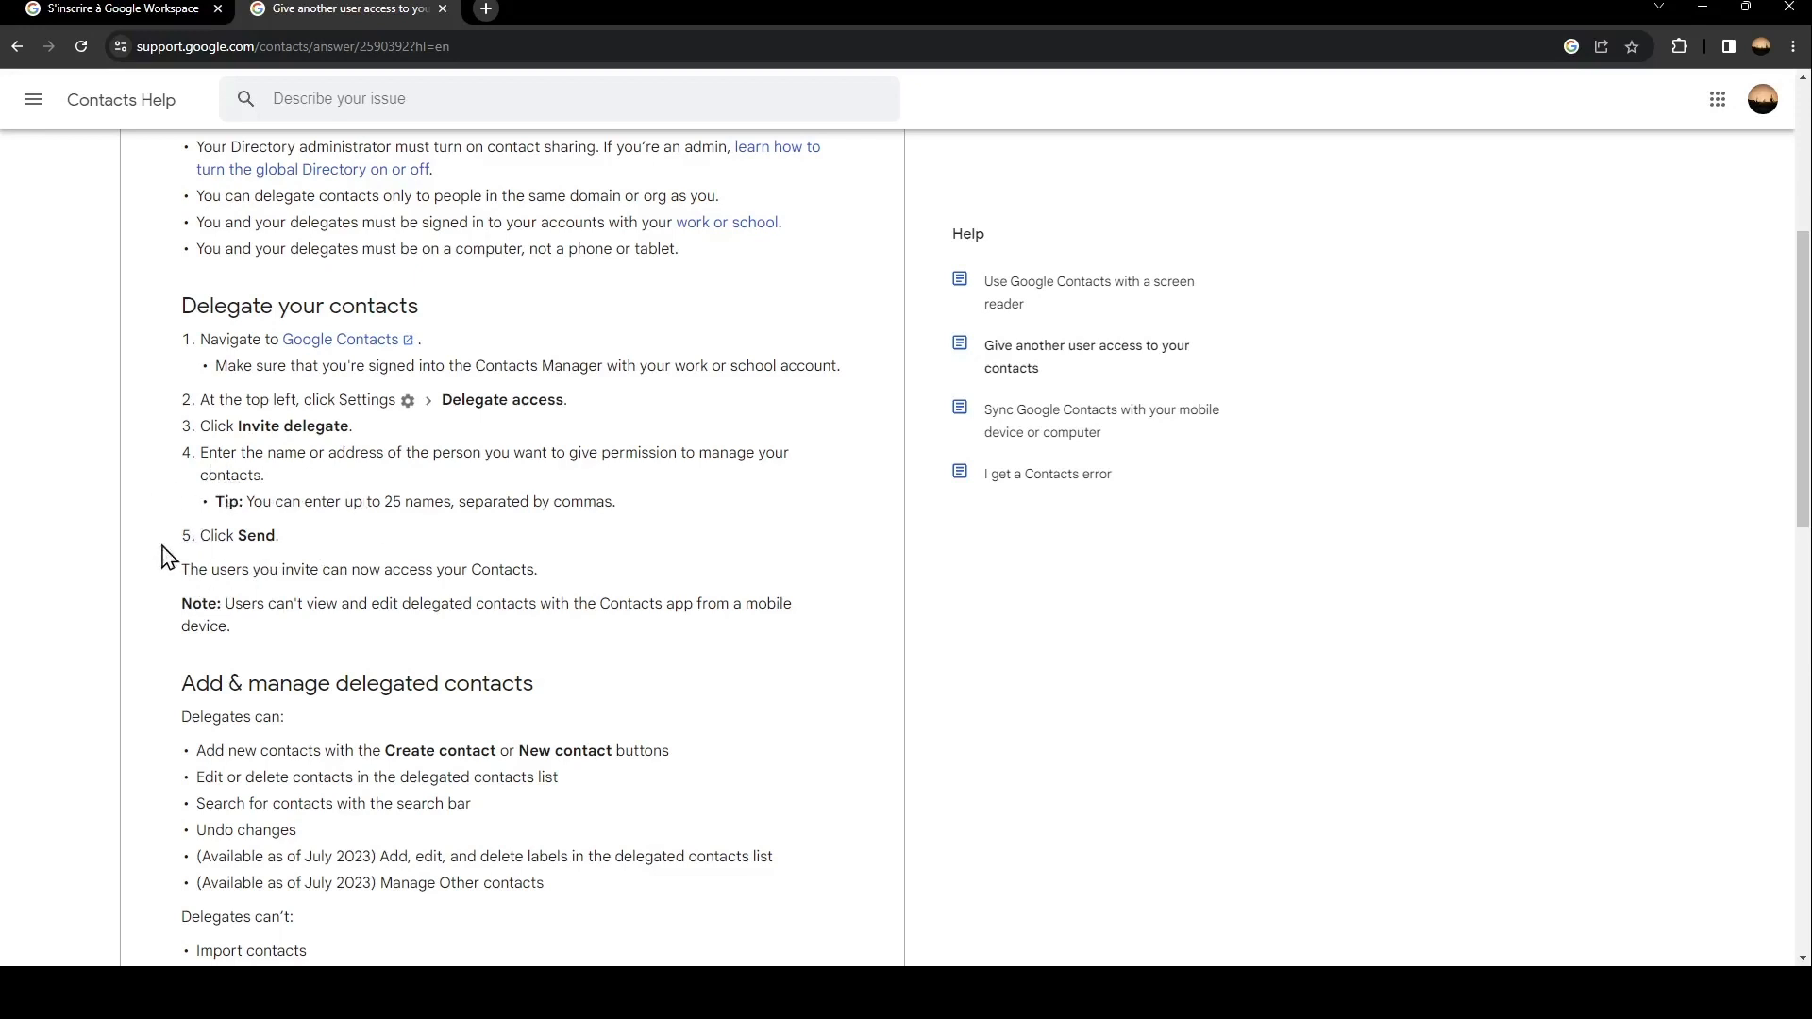
pyautogui.moveTo(779, 603)
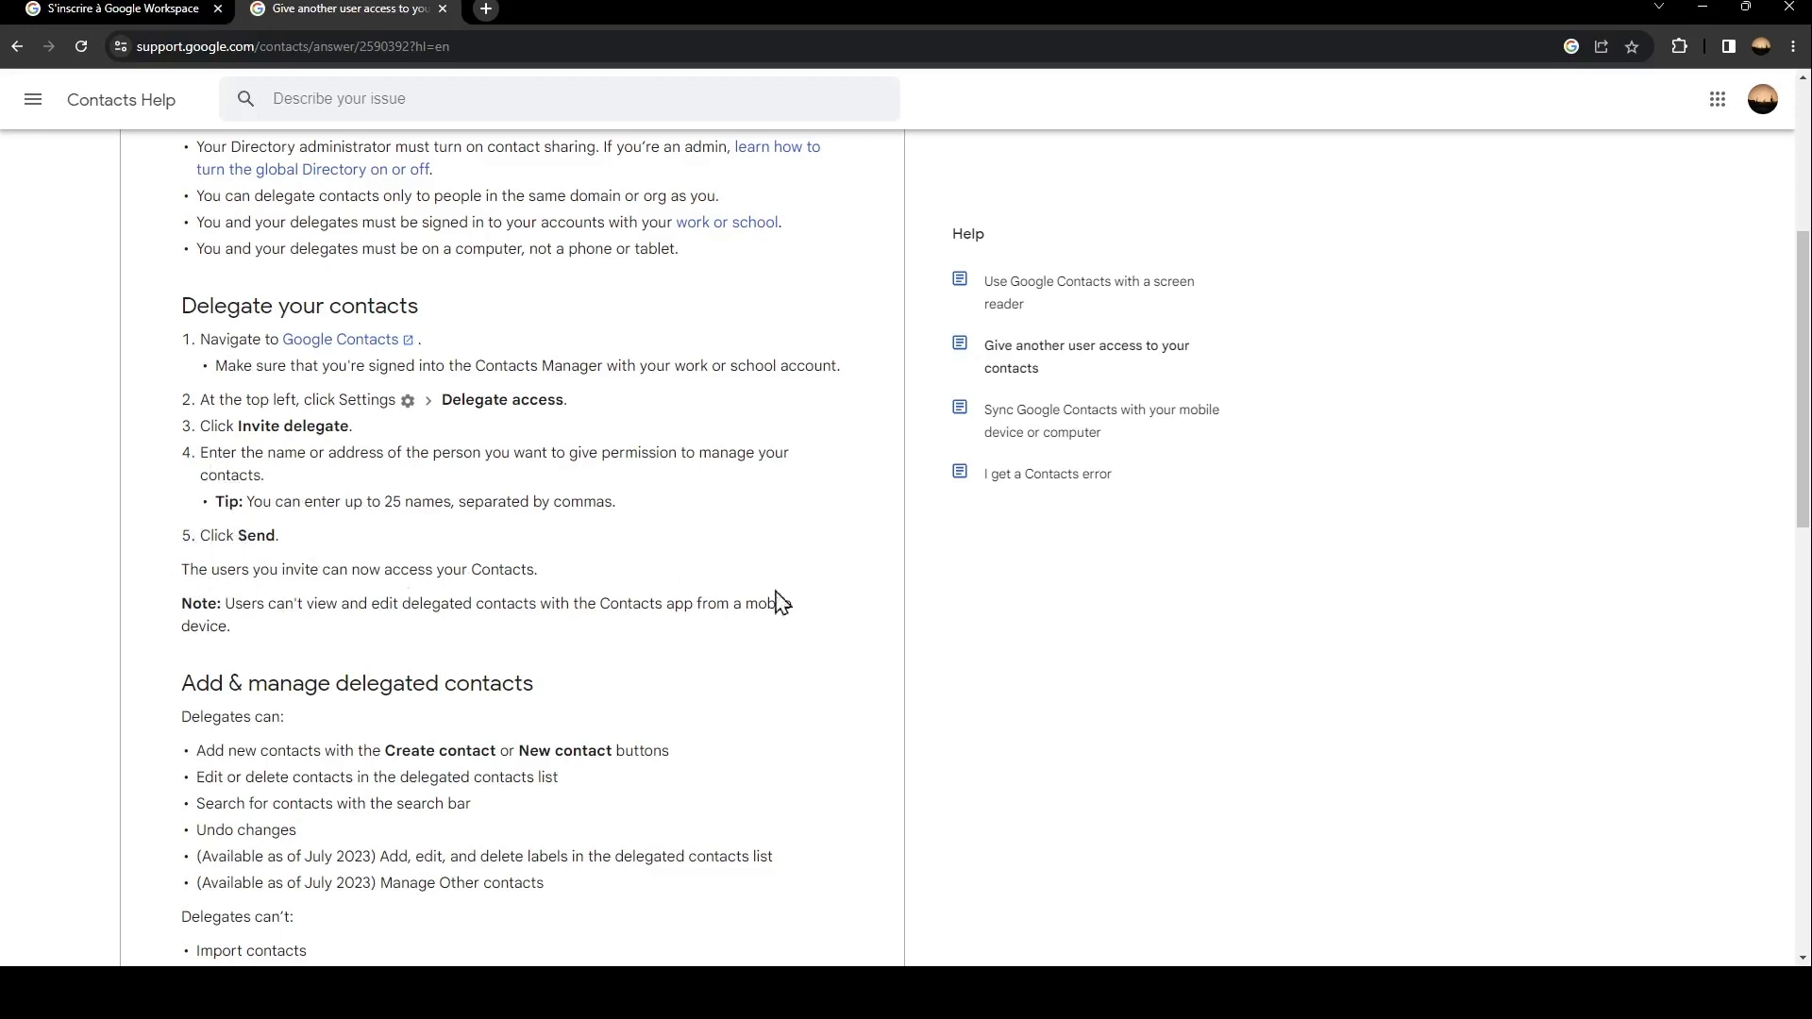